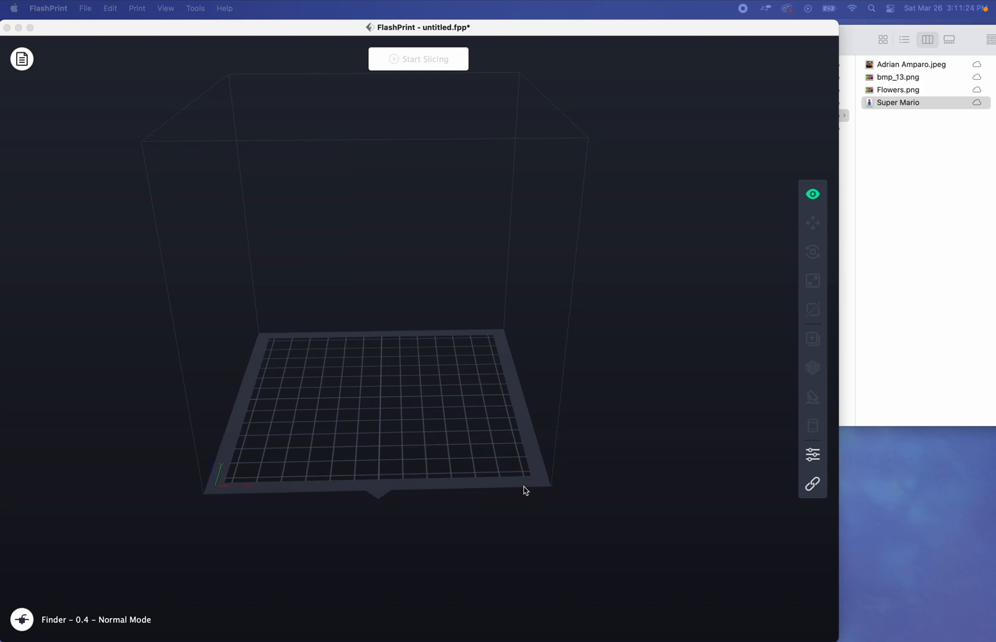
pyautogui.moveTo(502, 452)
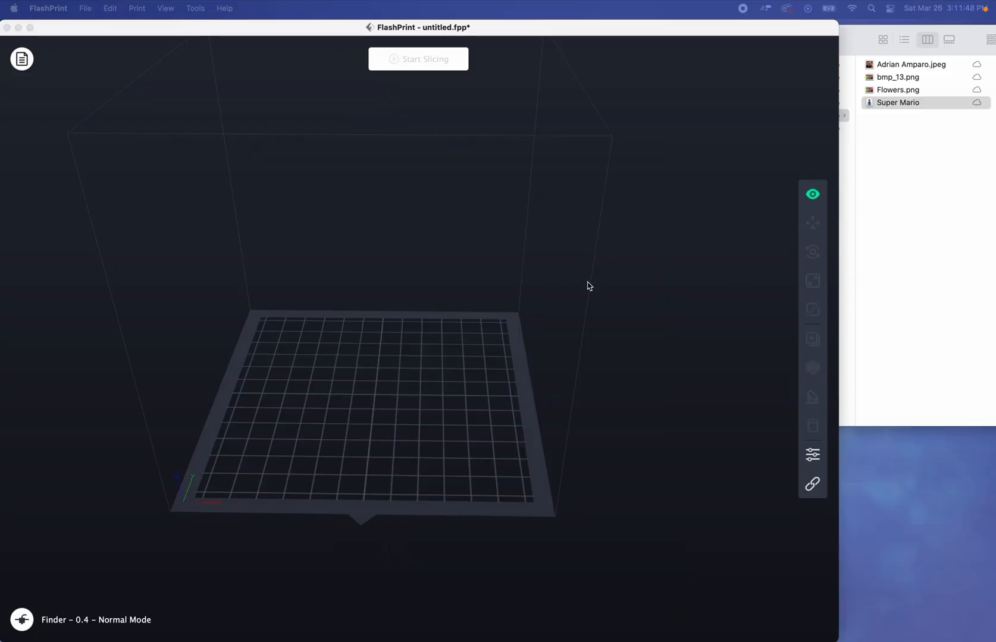
pyautogui.moveTo(574, 284)
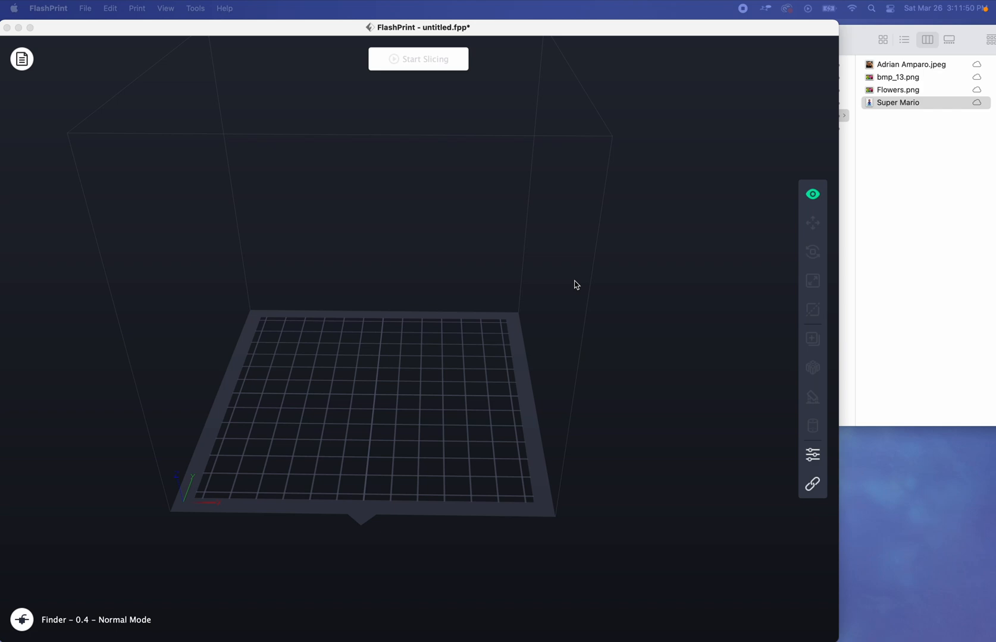
pyautogui.moveTo(907, 226)
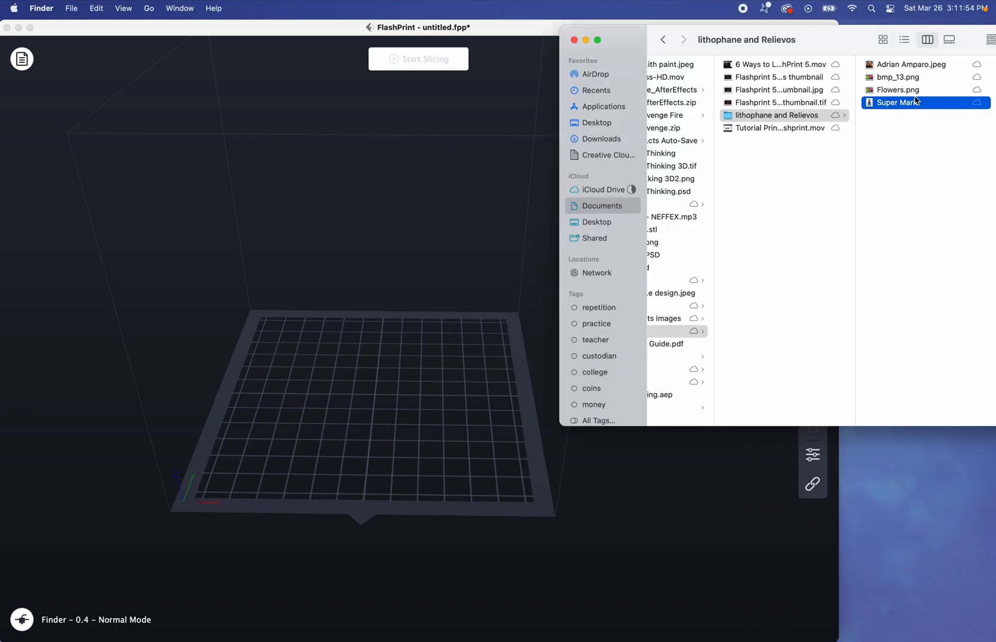
pyautogui.click(899, 89)
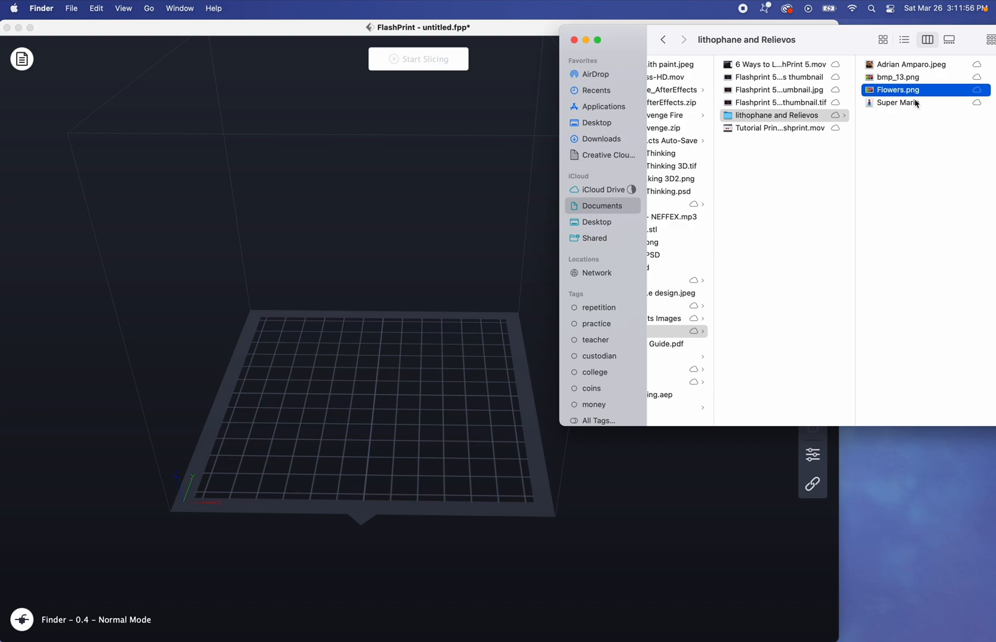
pyautogui.click(909, 64)
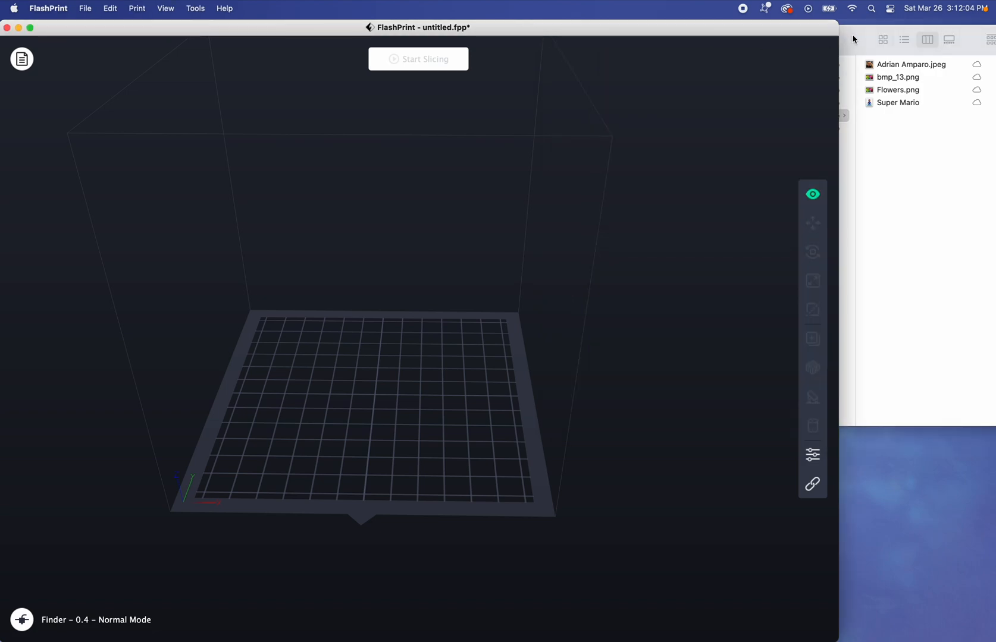
pyautogui.moveTo(919, 124)
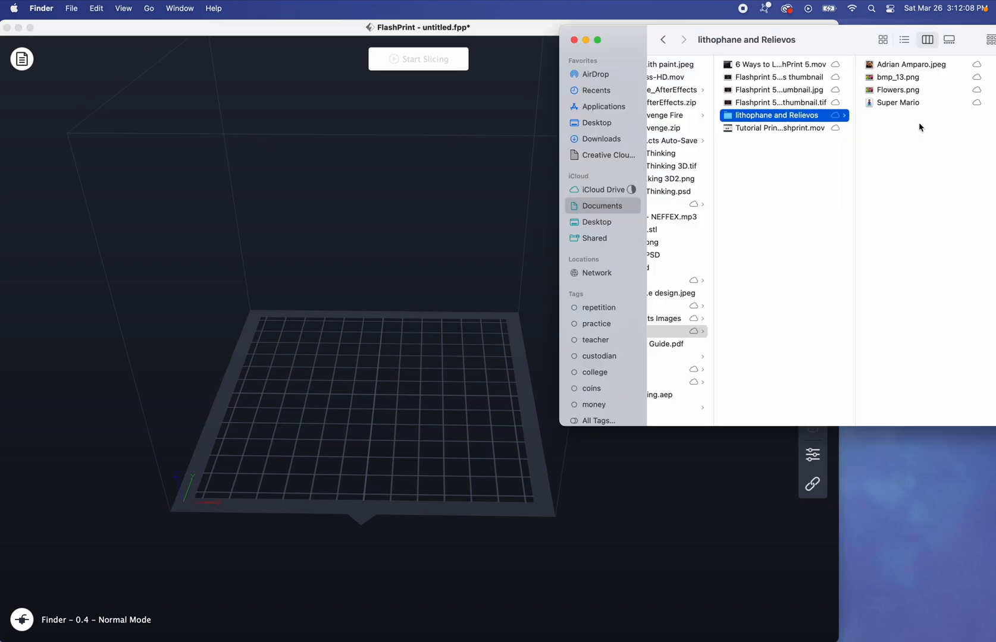
pyautogui.moveTo(917, 110)
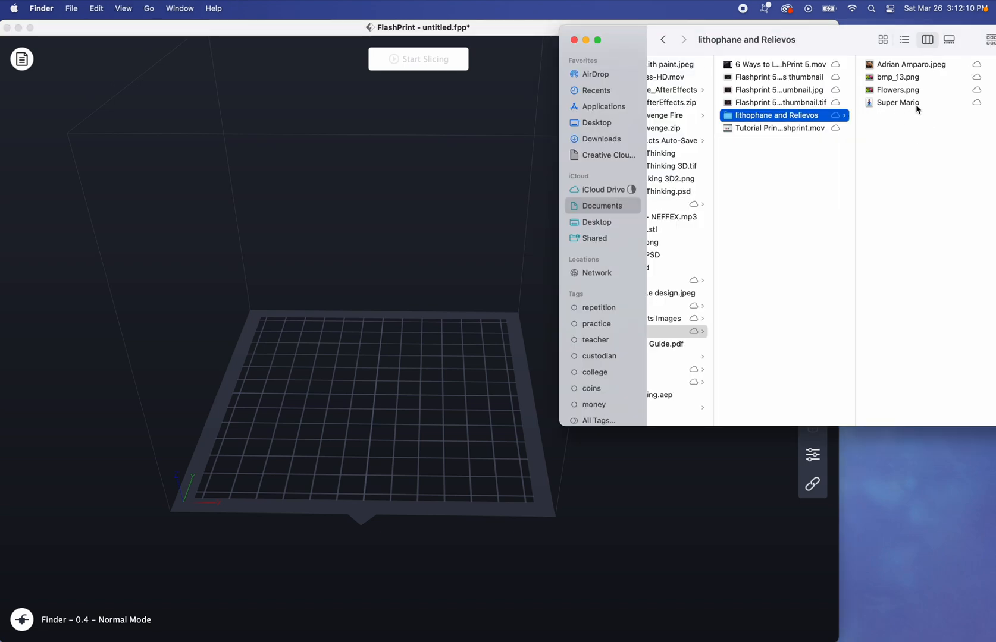
pyautogui.click(910, 64)
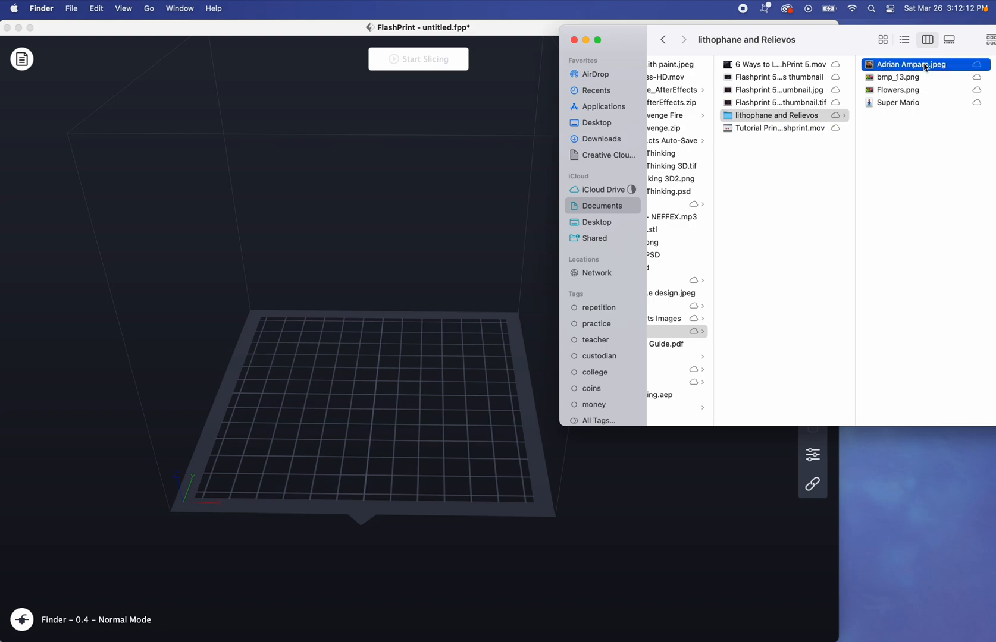
pyautogui.doubleClick(910, 64)
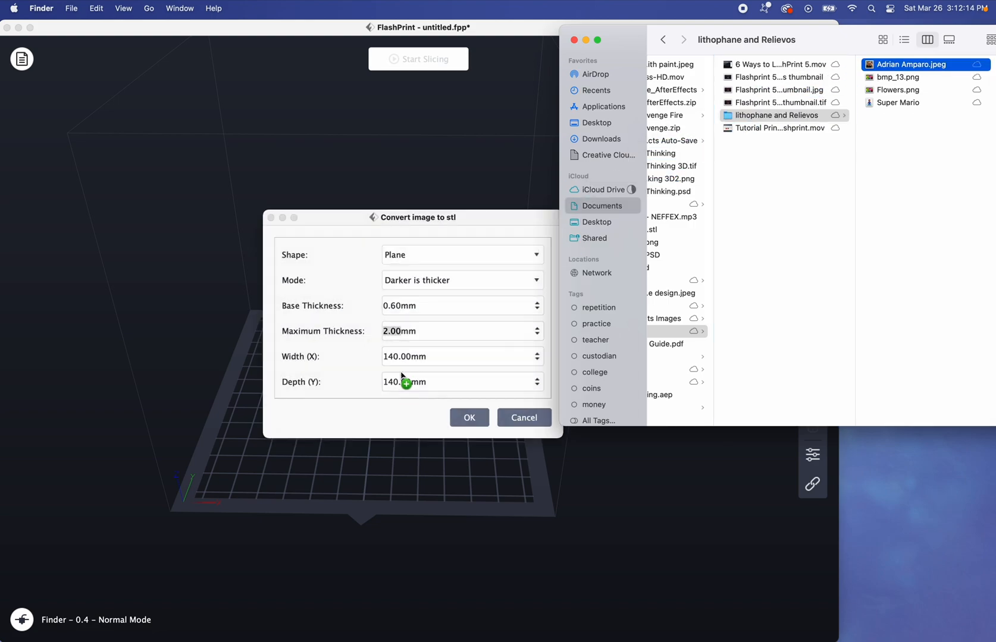
pyautogui.moveTo(407, 258)
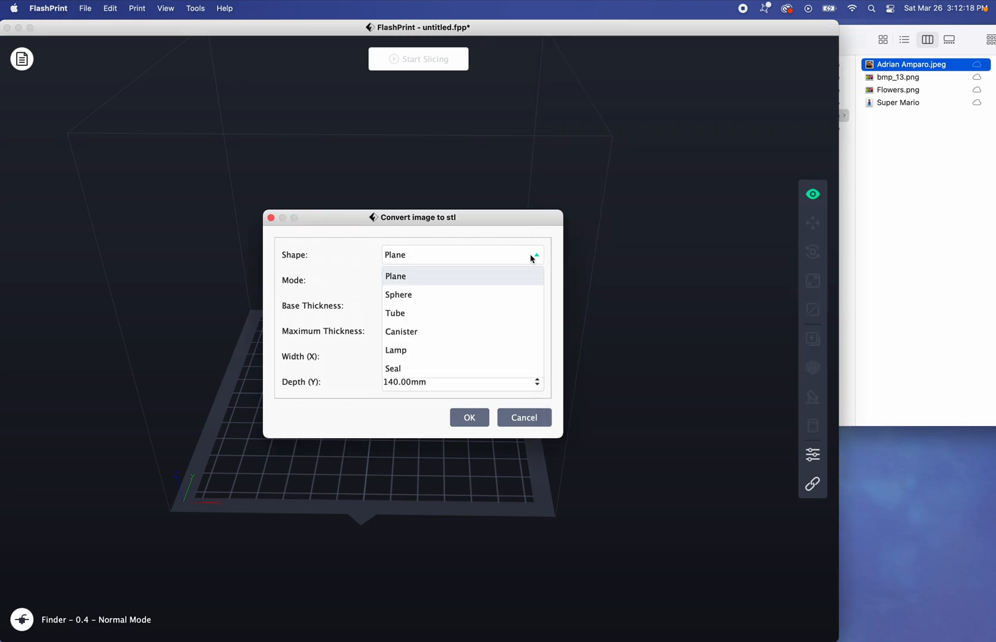
pyautogui.moveTo(411, 374)
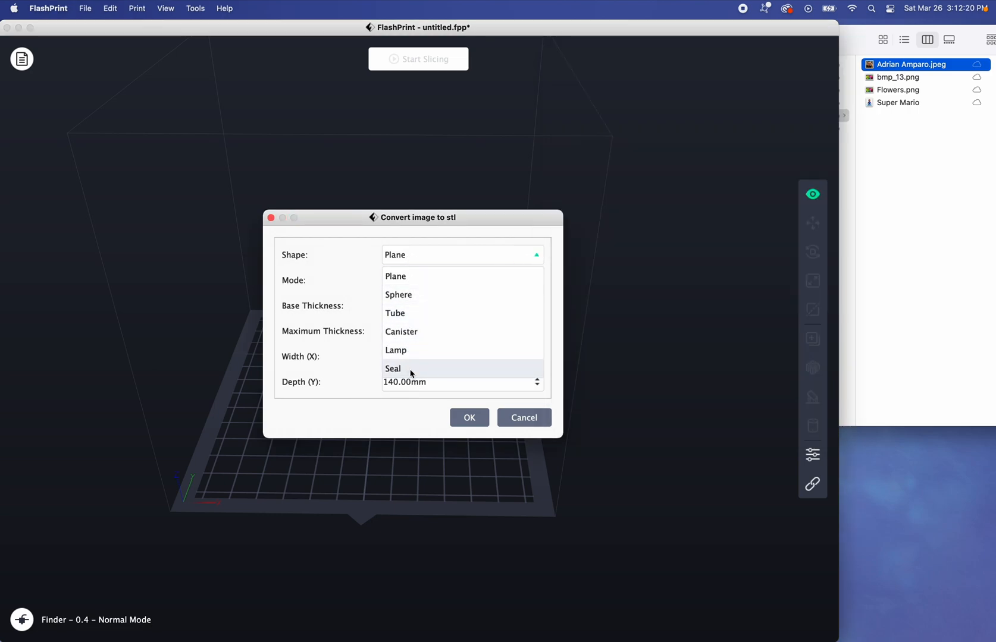
pyautogui.click(395, 276)
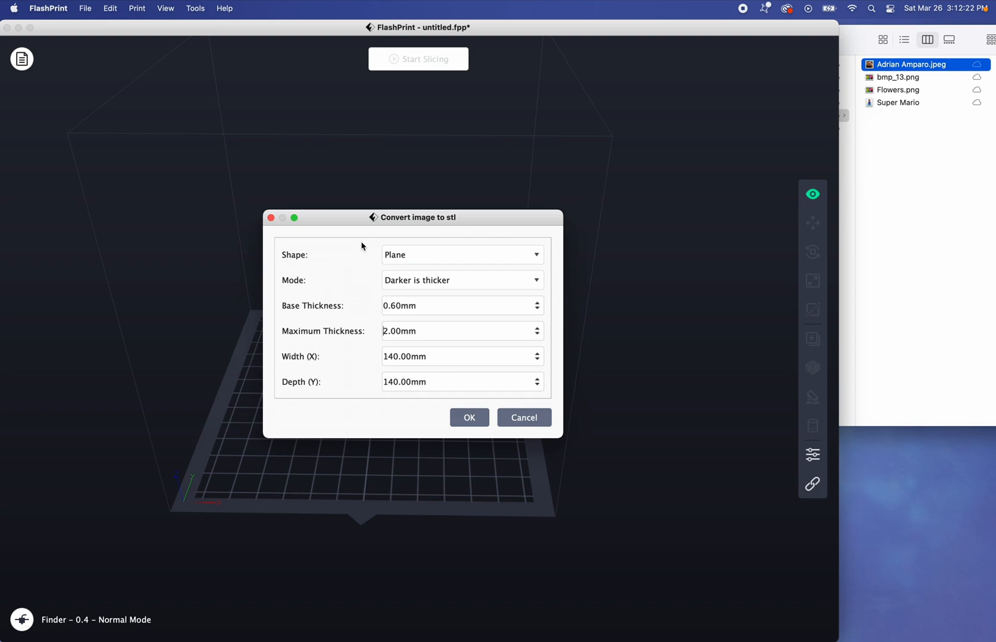
pyautogui.click(461, 280)
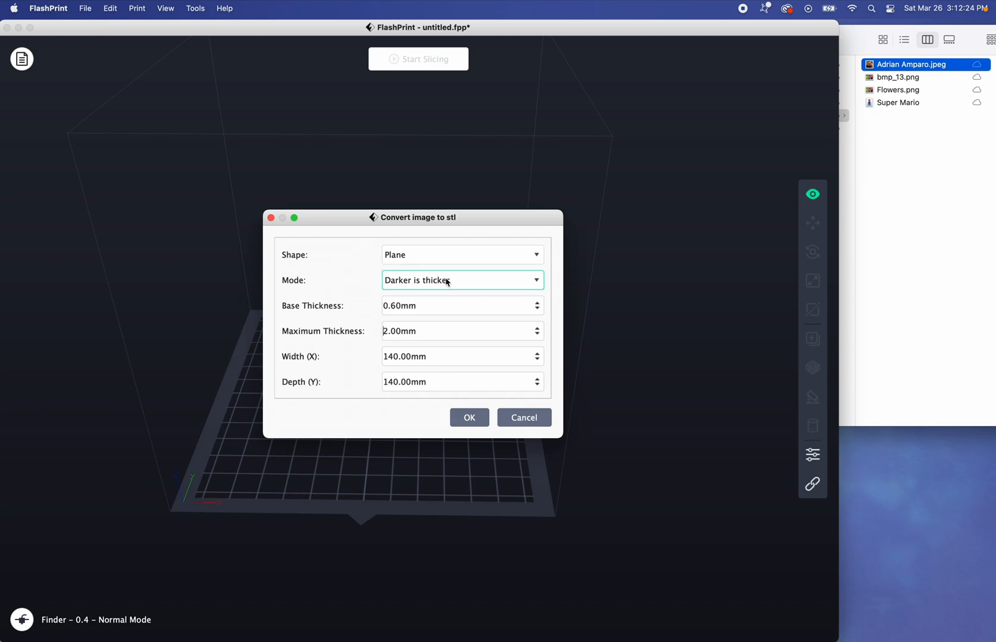
pyautogui.moveTo(491, 287)
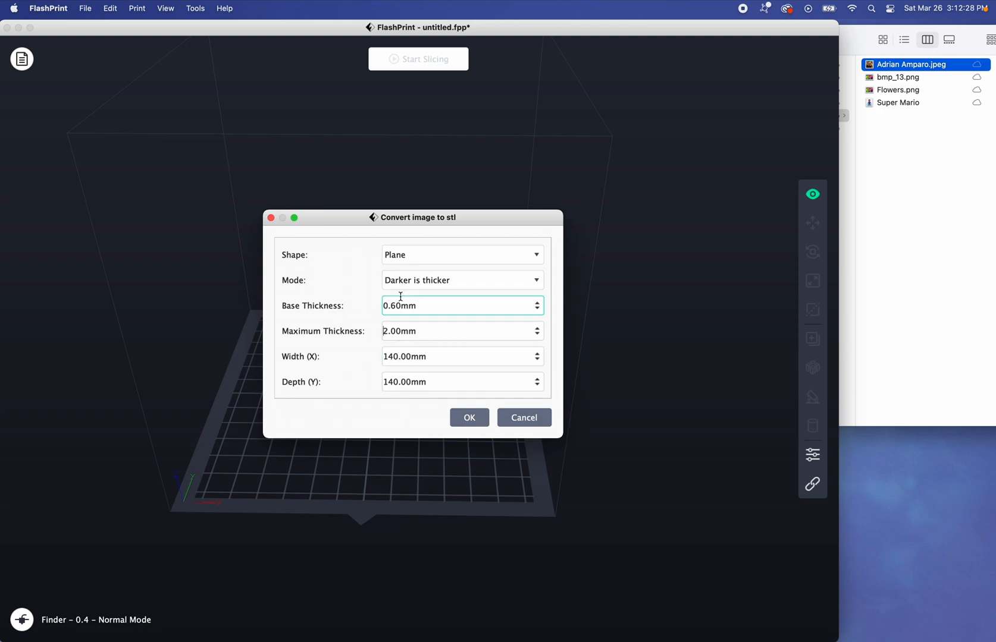
pyautogui.click(462, 255)
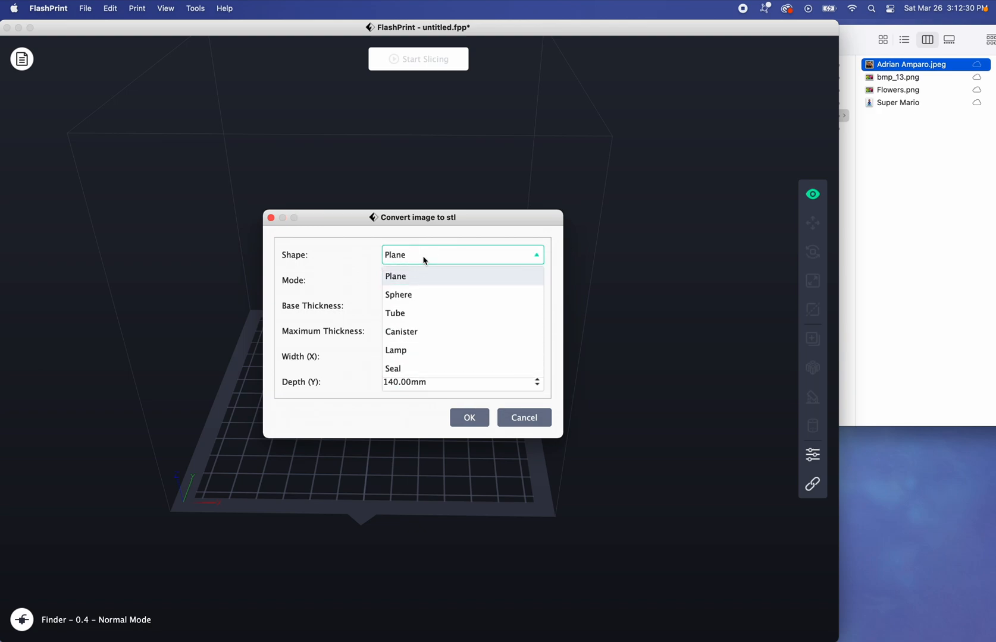
pyautogui.moveTo(398, 295)
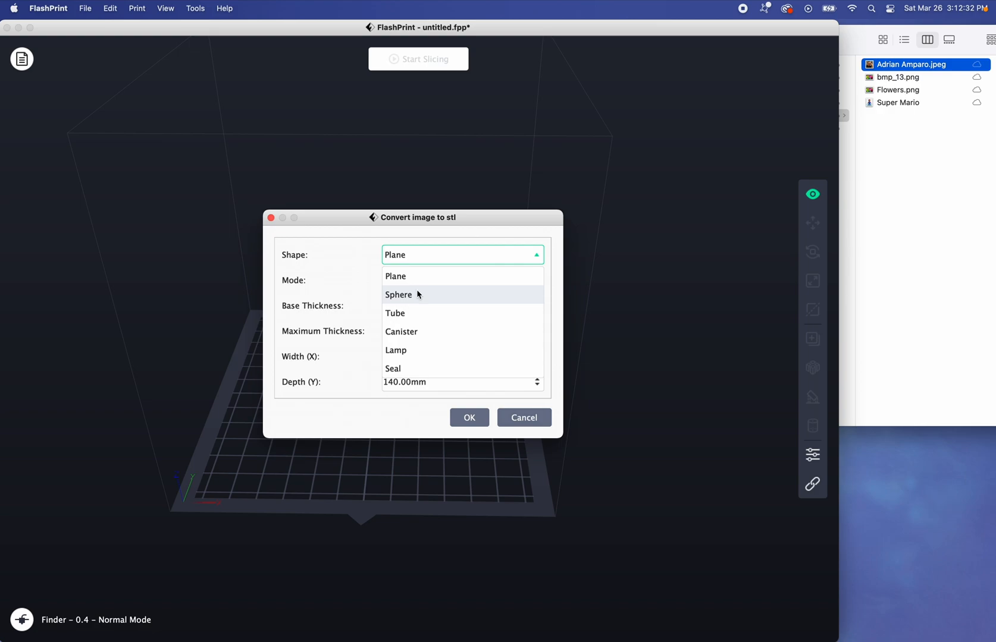
pyautogui.click(398, 295)
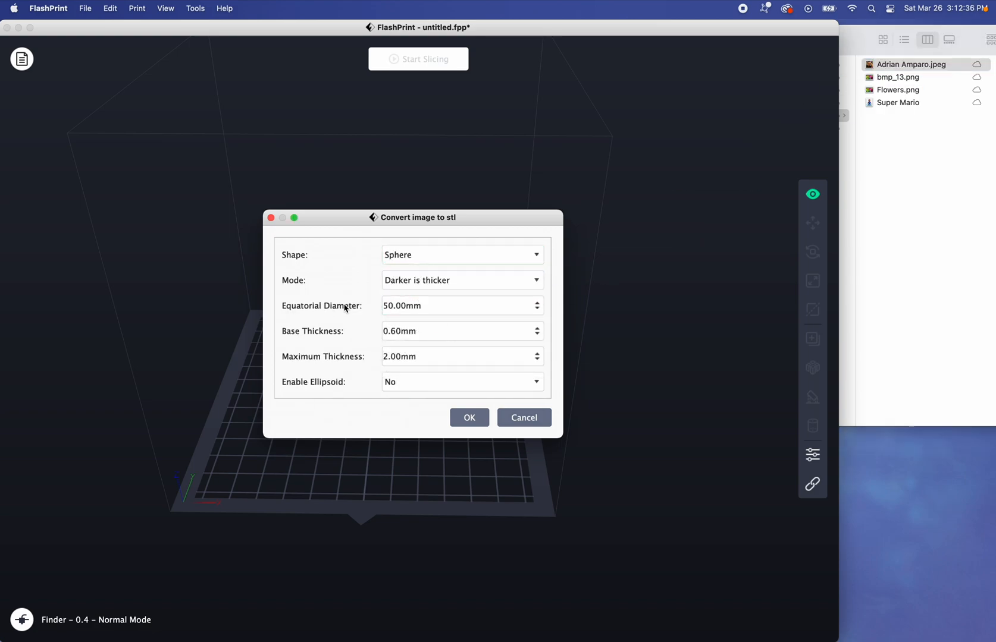
# Step: Keep Enable Ellipsoid at No and preview the Tube shape
pyautogui.click(461, 306)
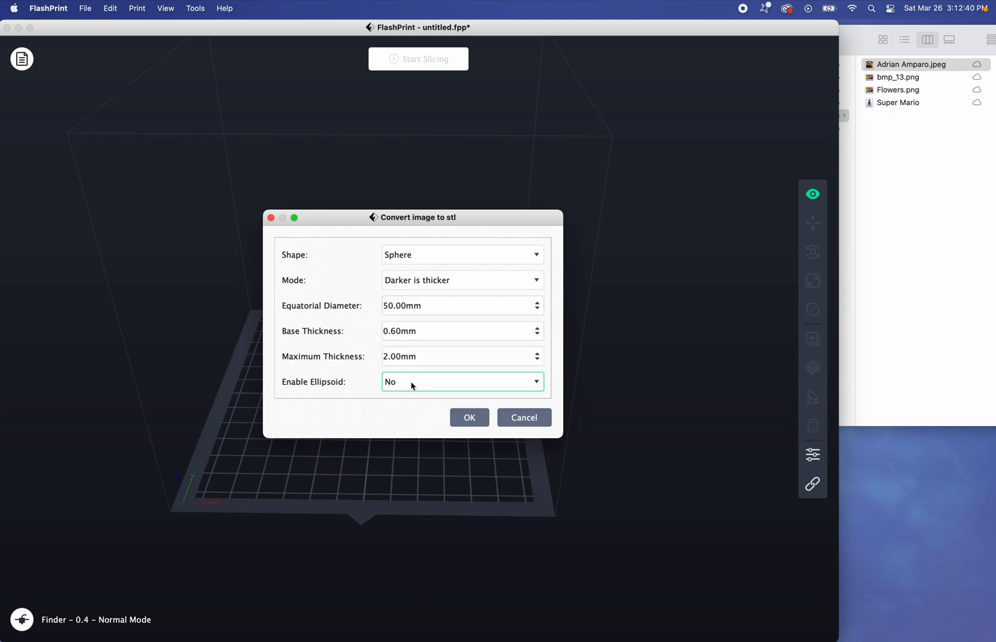
pyautogui.click(462, 381)
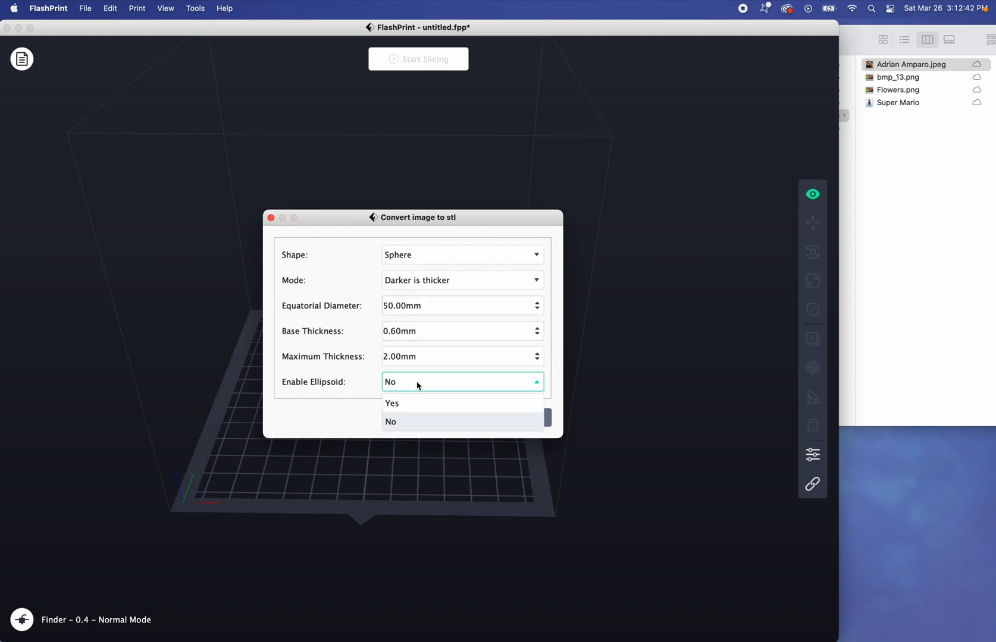
pyautogui.click(391, 422)
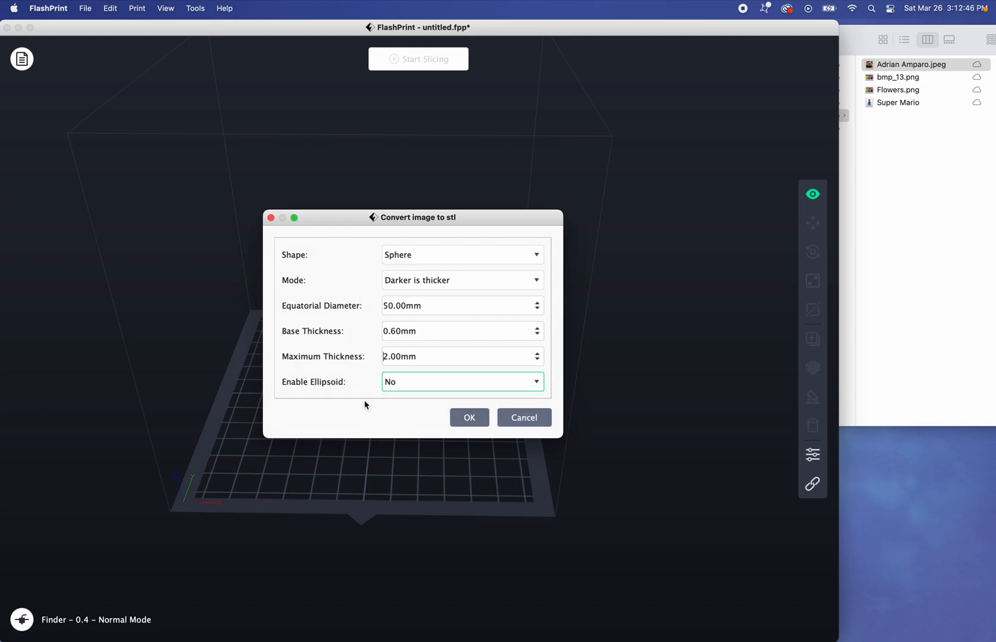
pyautogui.click(461, 255)
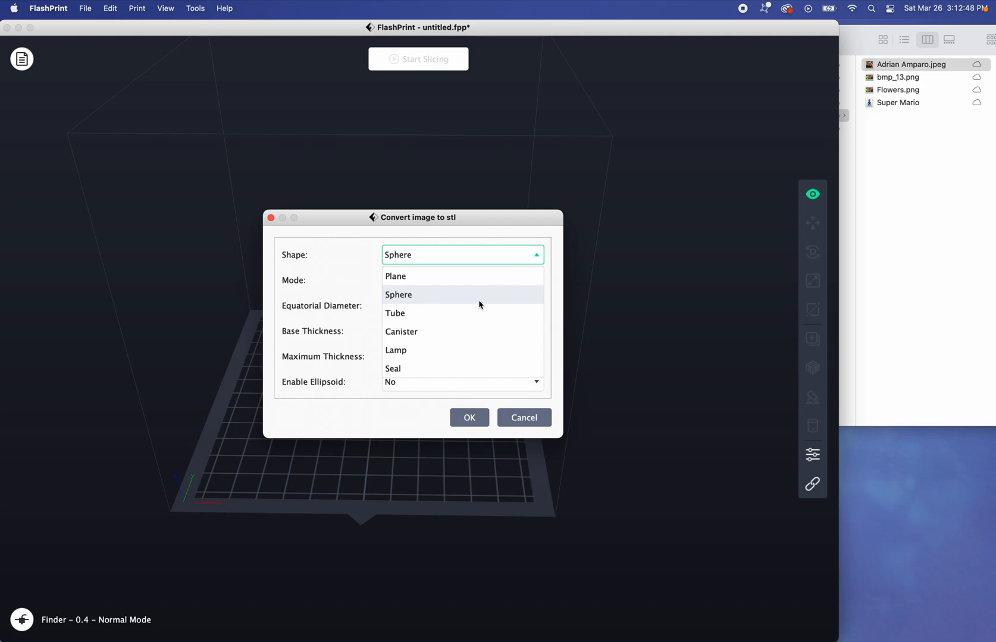
pyautogui.click(395, 313)
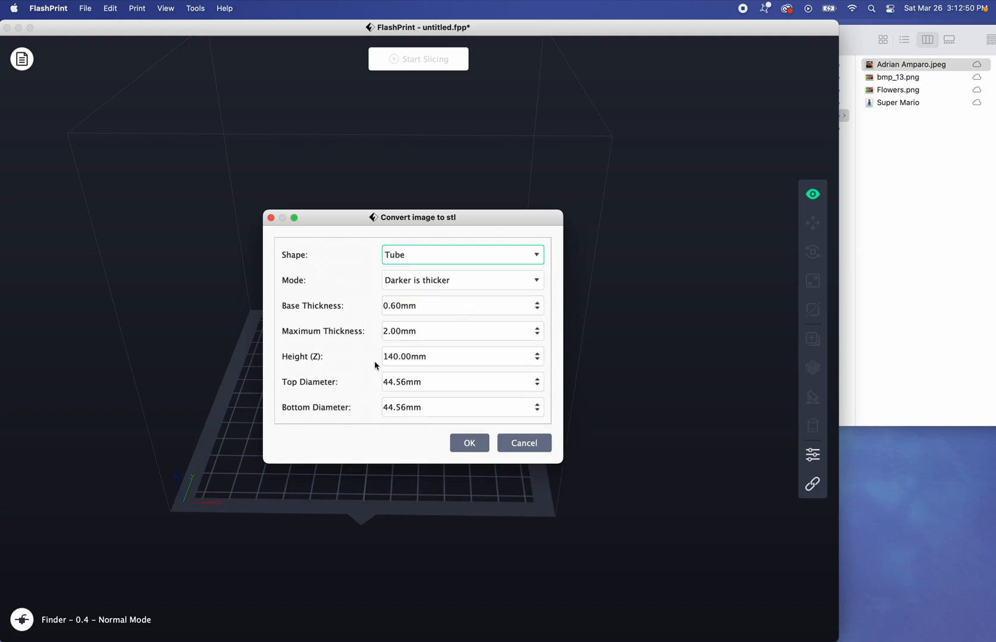
pyautogui.moveTo(377, 352)
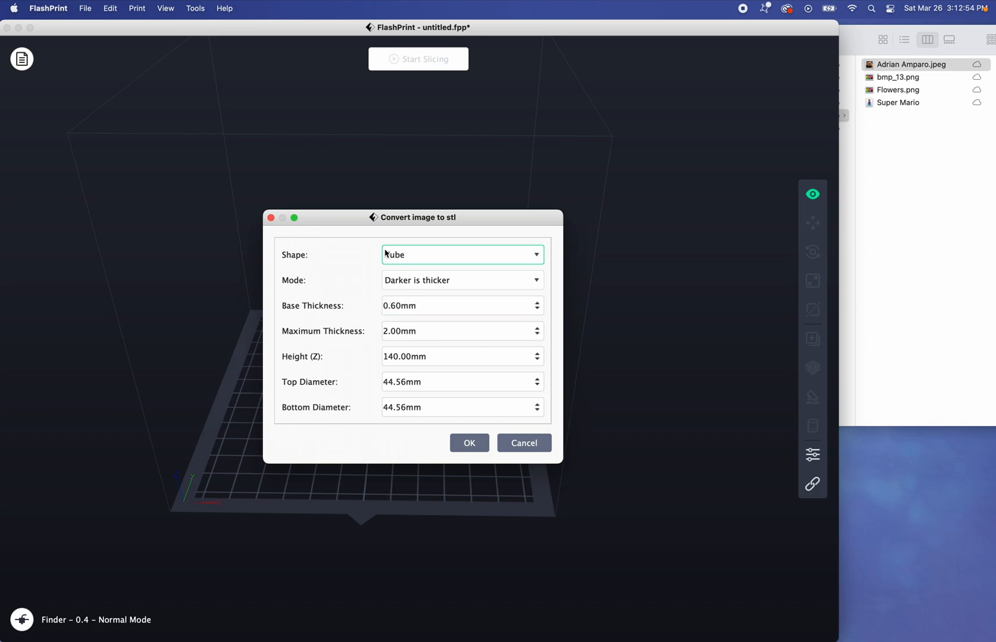
# Step: Preview the Lamp shape, then convert the photo as a flat Plane lithophane
pyautogui.click(462, 254)
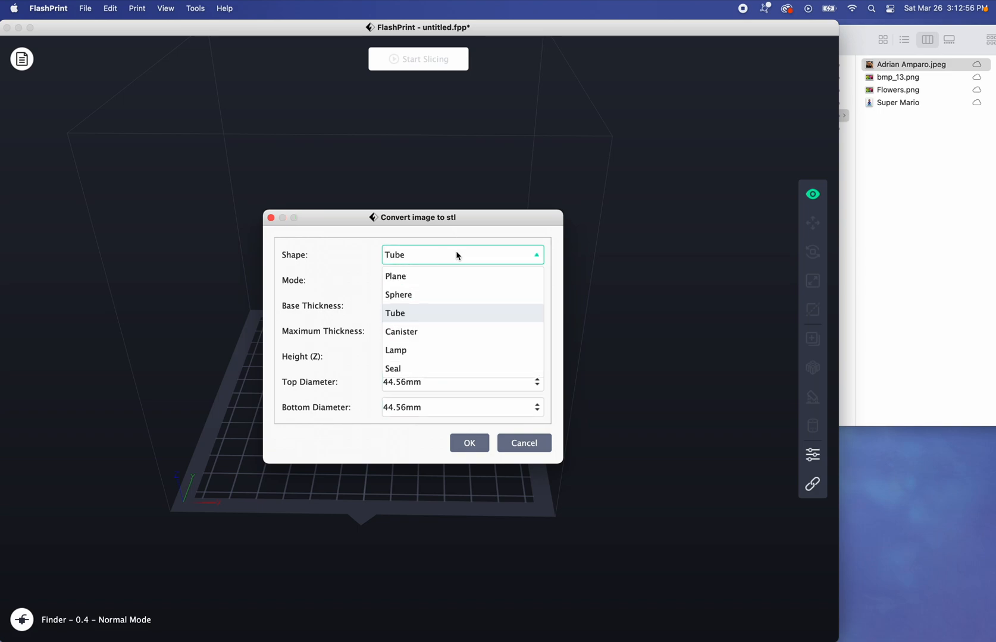
pyautogui.click(395, 350)
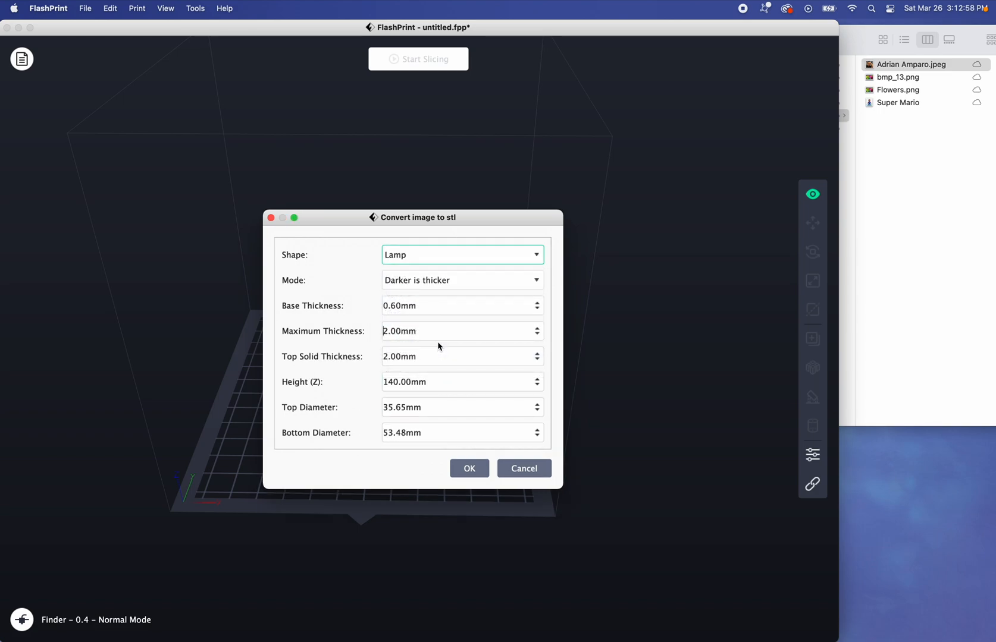
pyautogui.moveTo(365, 334)
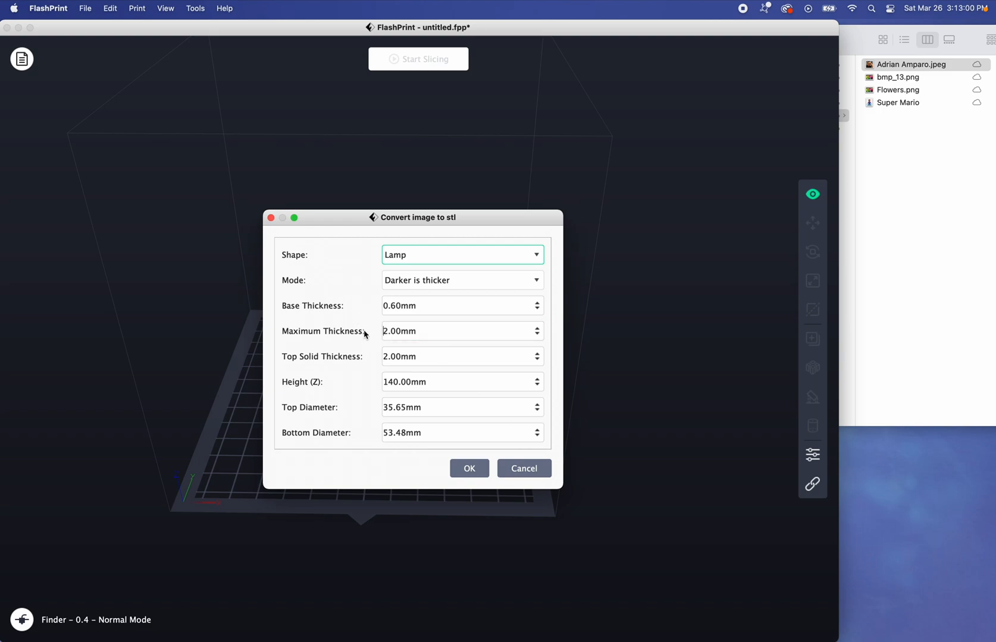
pyautogui.moveTo(356, 412)
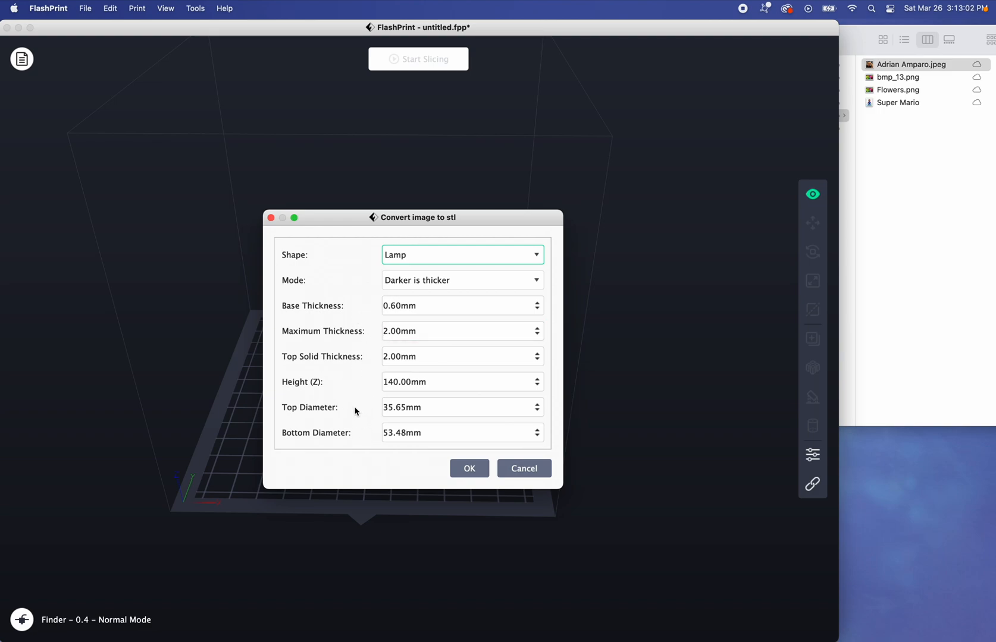
pyautogui.click(461, 254)
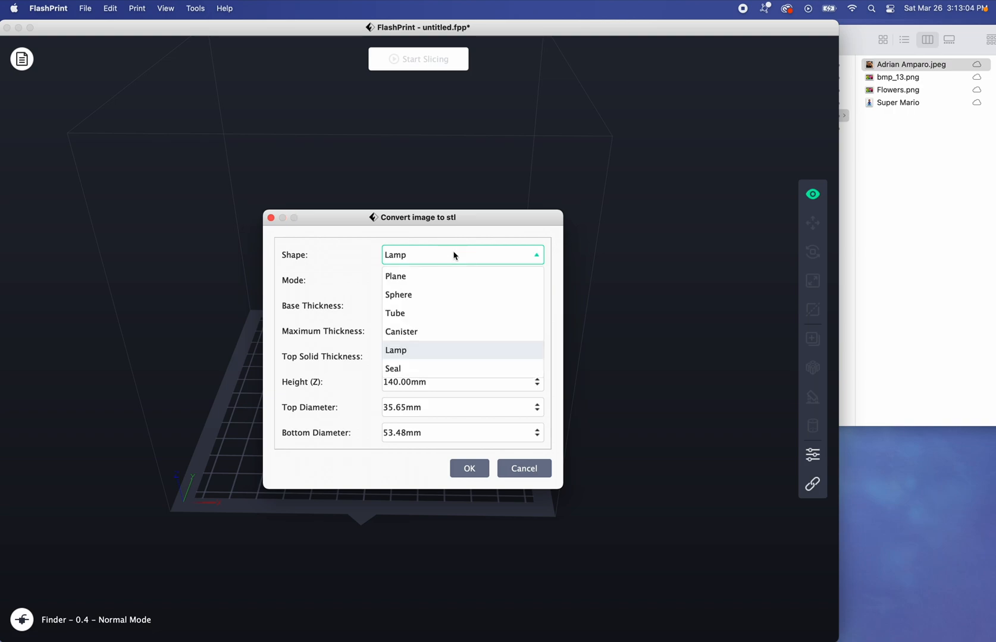
pyautogui.click(395, 276)
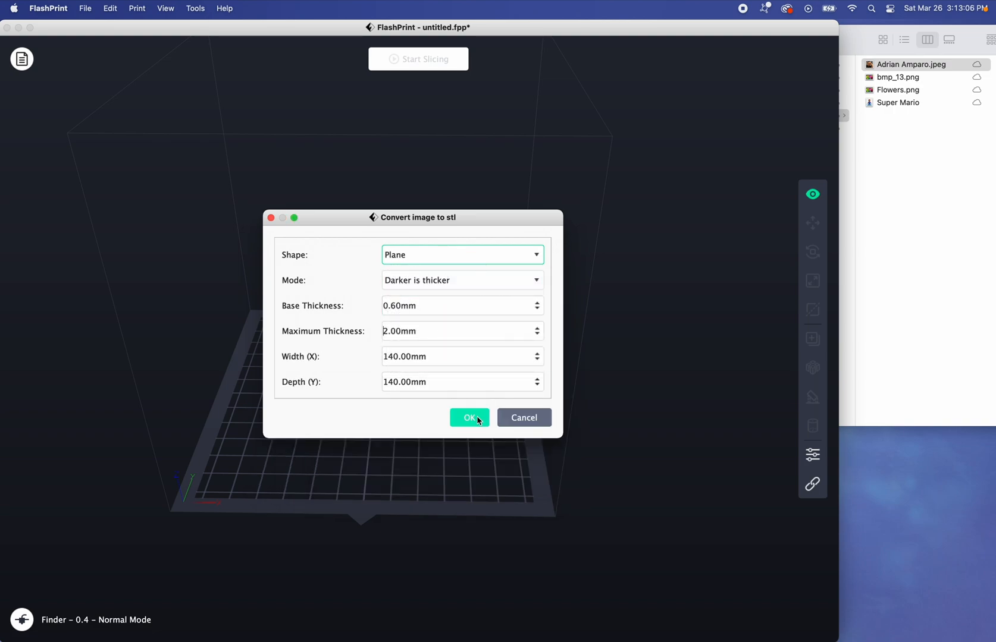
pyautogui.click(469, 418)
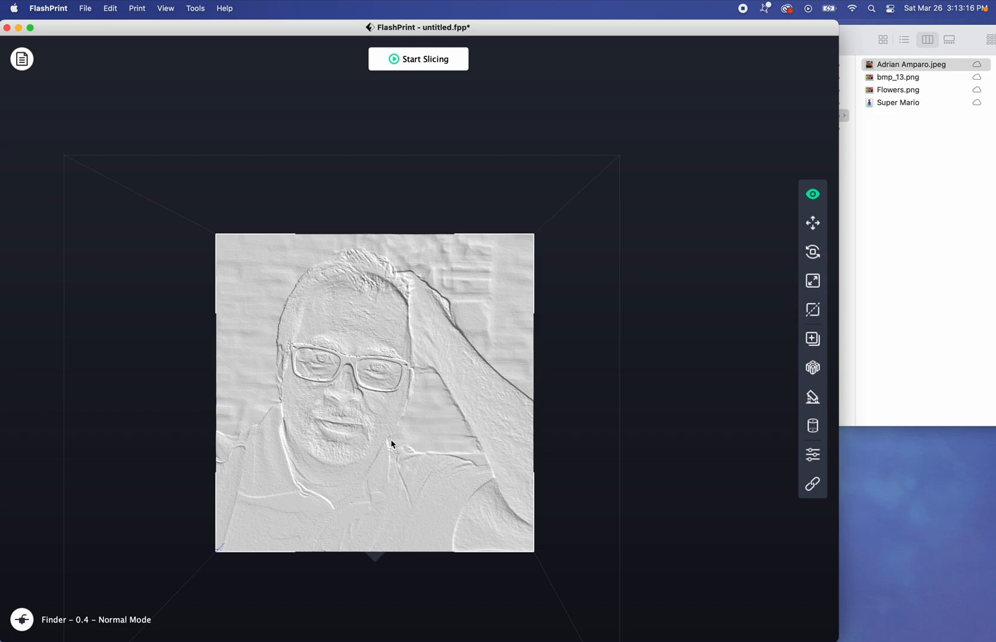
pyautogui.moveTo(427, 438)
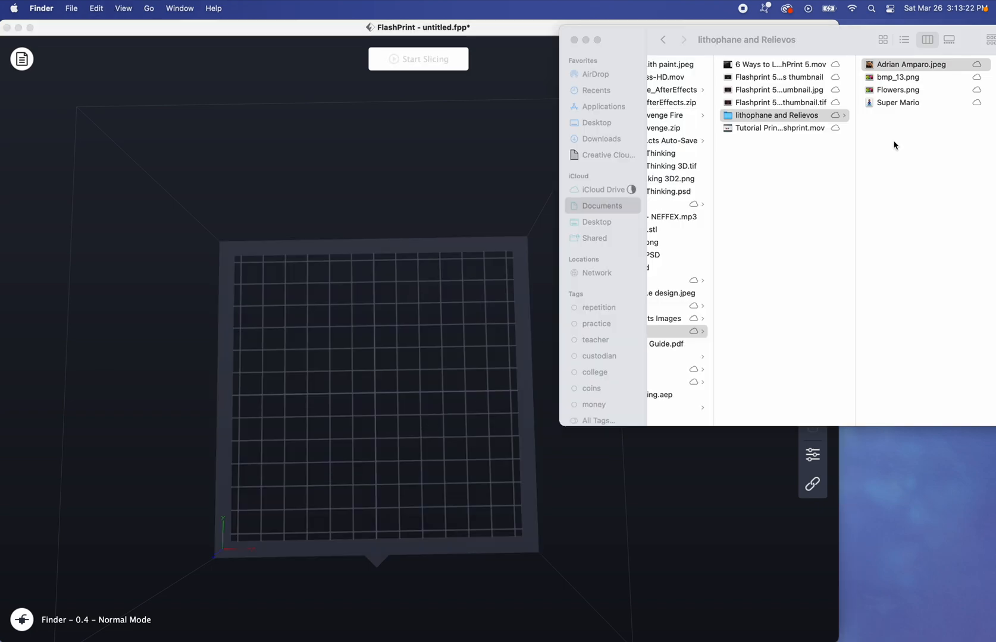
# Step: Convert Flowers.png into a Sphere-shaped relief model on the build plate
pyautogui.click(899, 103)
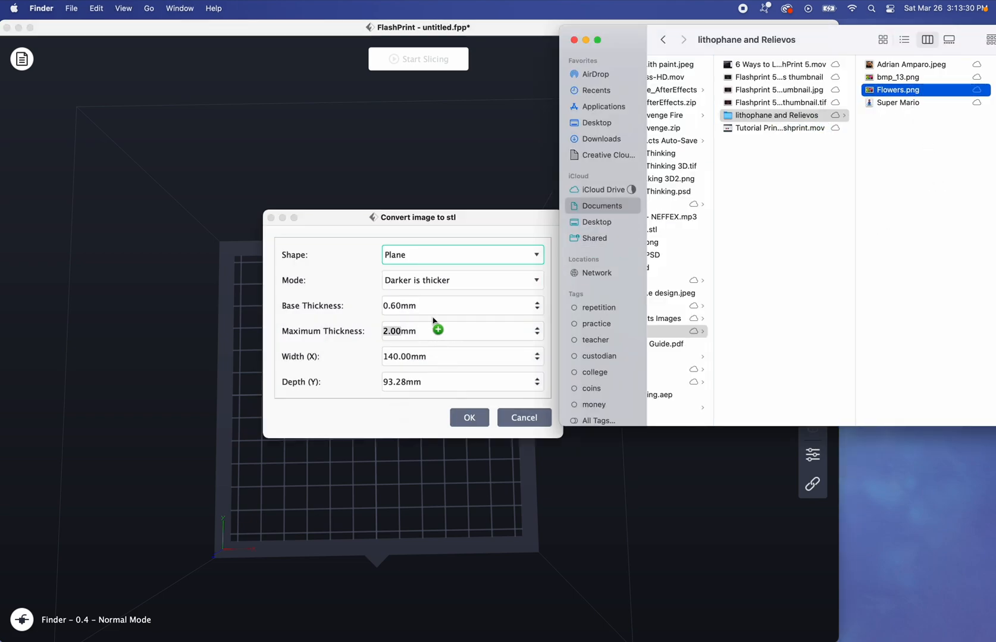
pyautogui.click(462, 255)
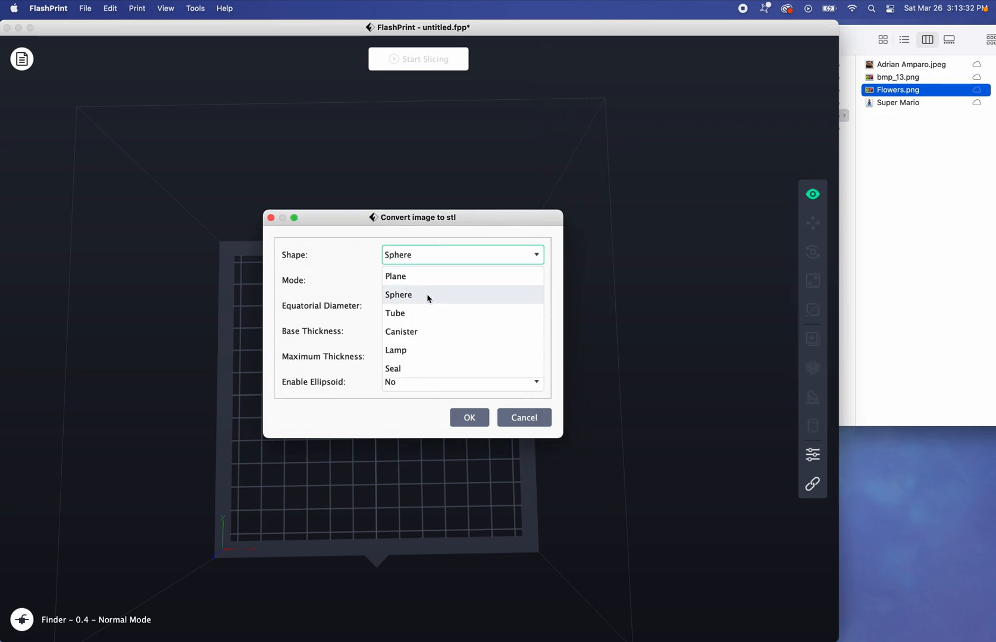
pyautogui.click(469, 417)
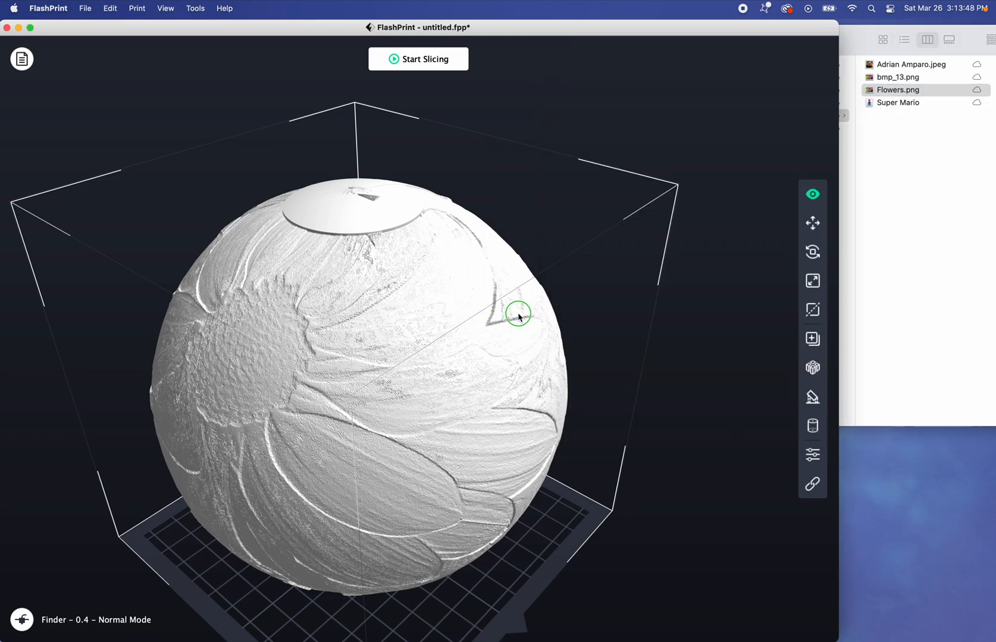
pyautogui.moveTo(385, 348)
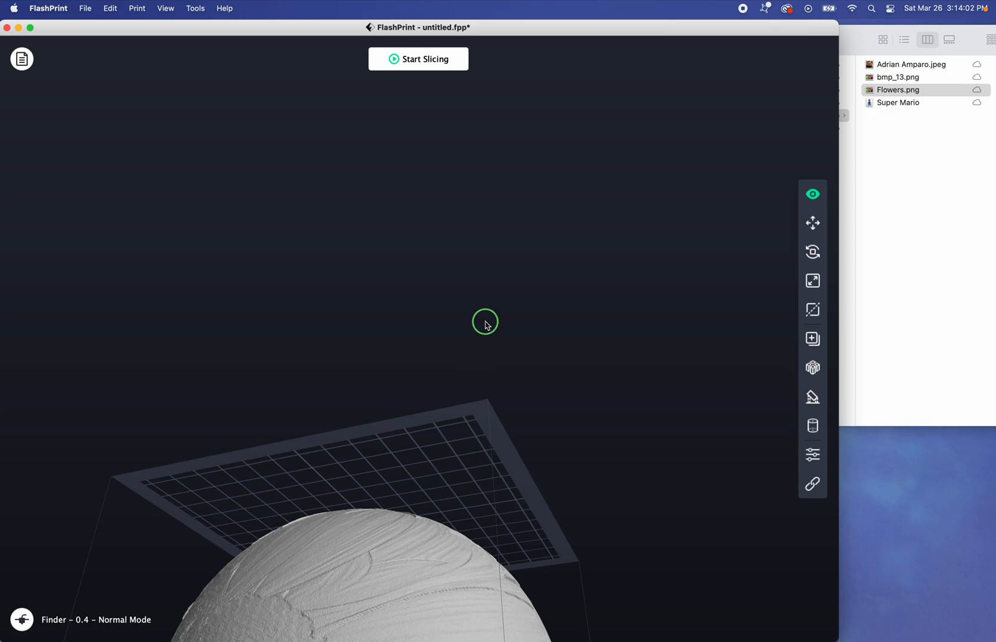
# Step: Switch the camera to Front View to see the flower sphere head-on
pyautogui.click(812, 193)
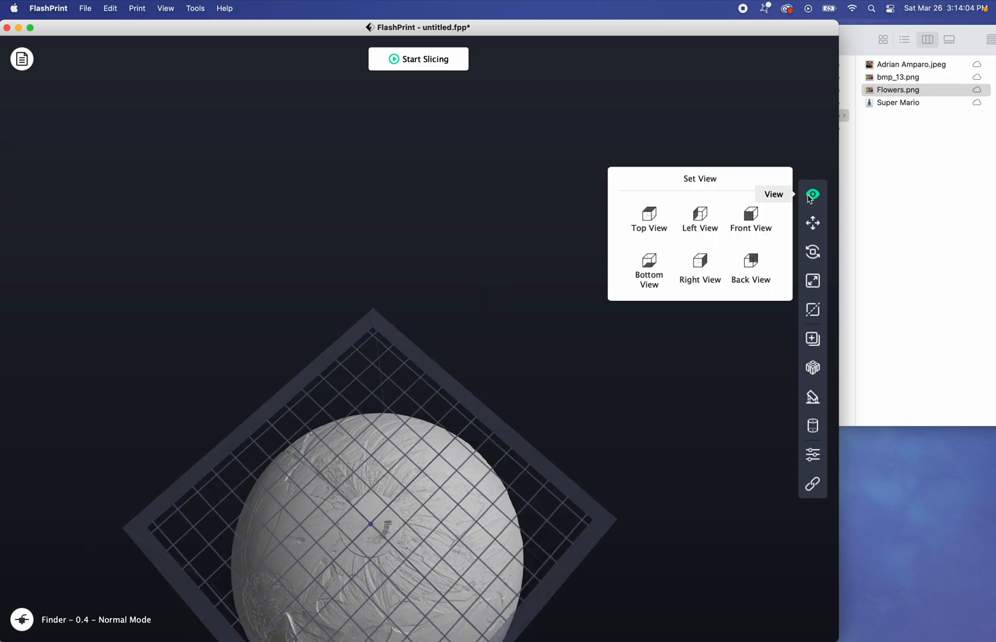
pyautogui.click(750, 219)
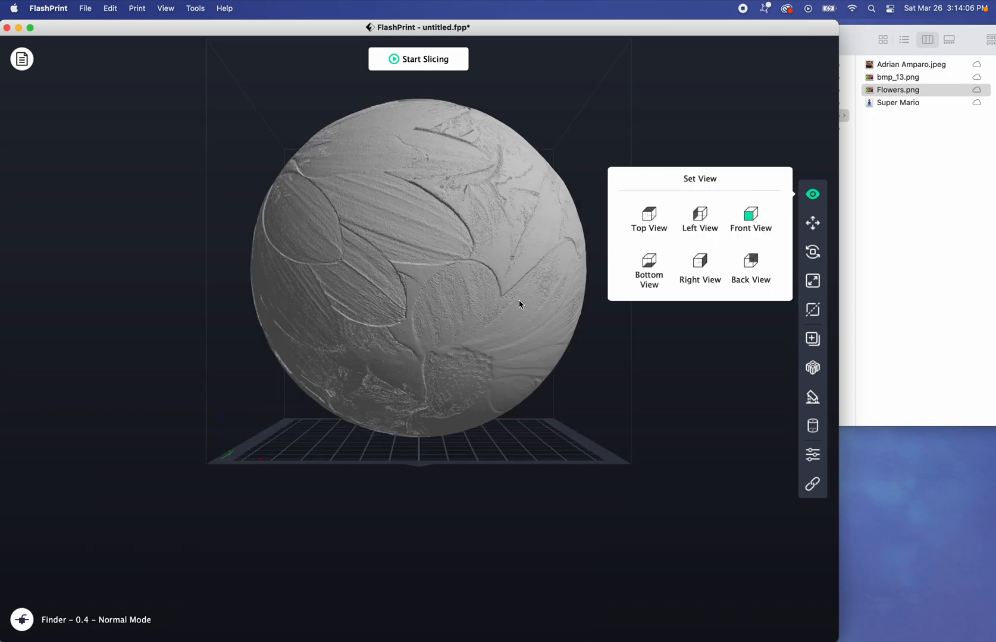
pyautogui.click(751, 214)
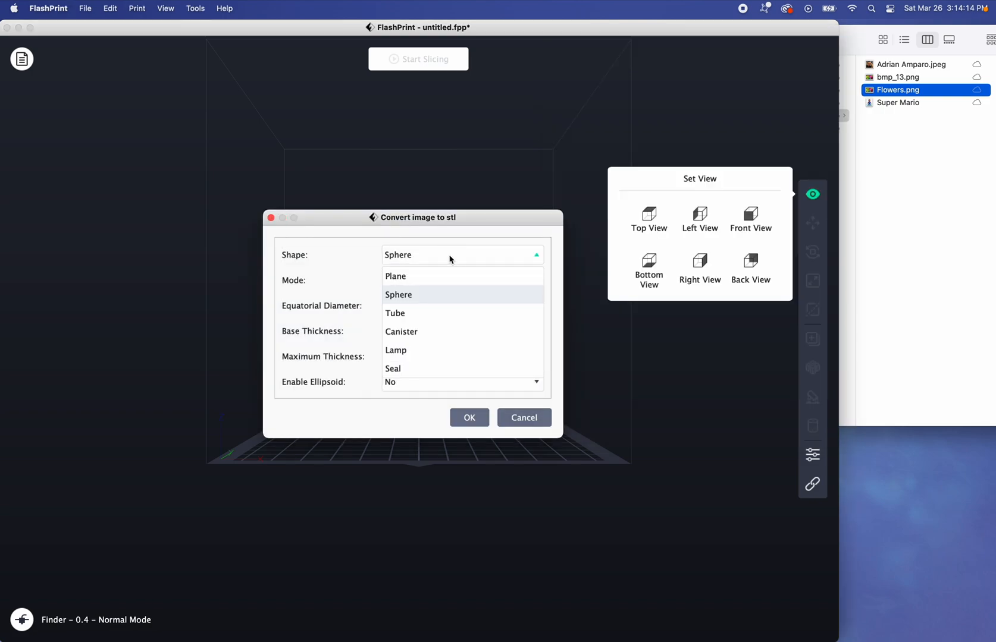
pyautogui.moveTo(437, 369)
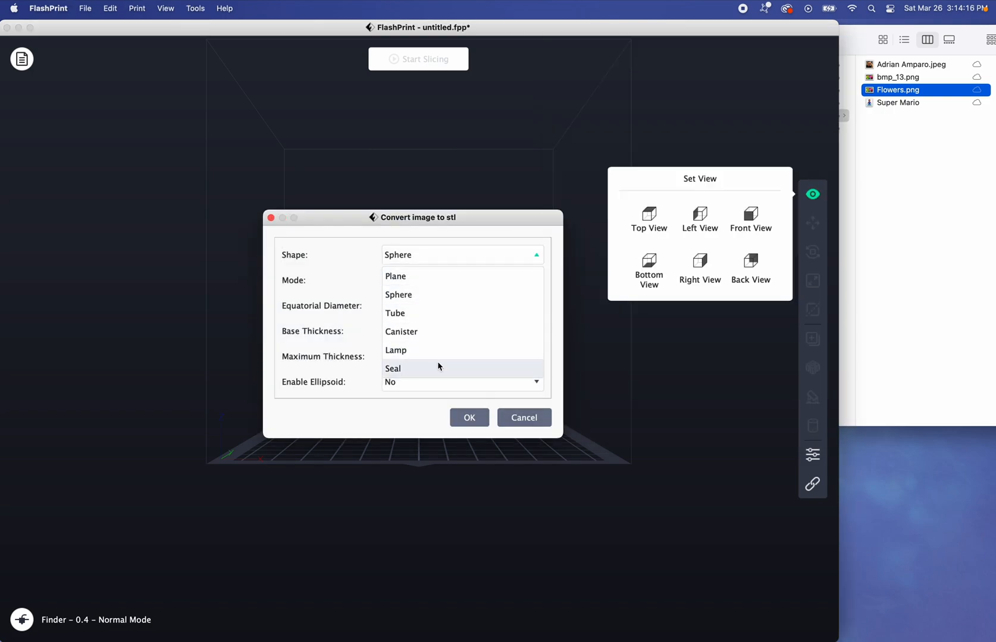
# Step: Convert the Super Mario image using the Seal shape
pyautogui.click(392, 369)
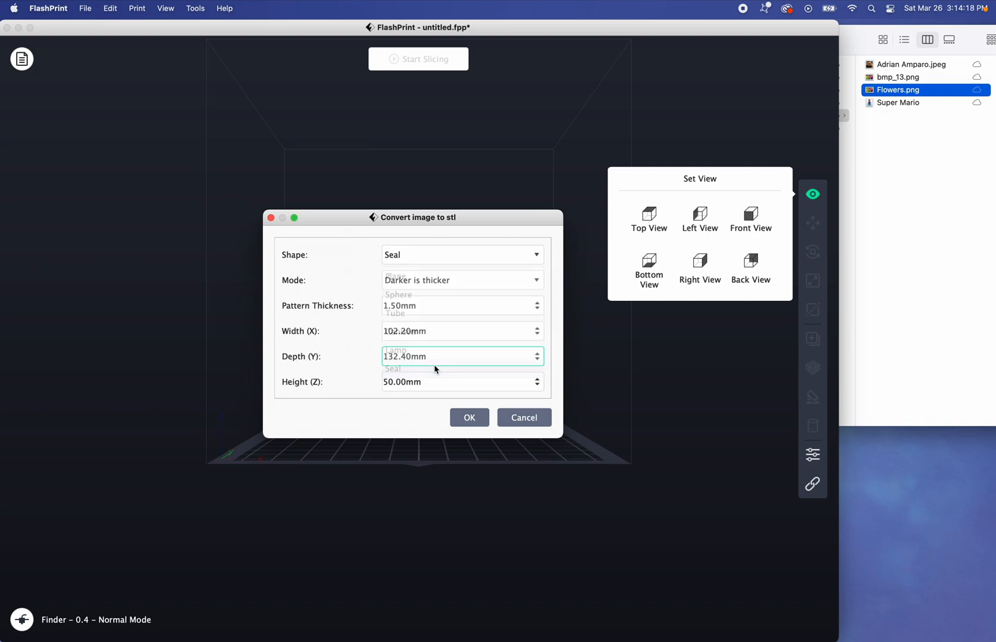
pyautogui.click(524, 418)
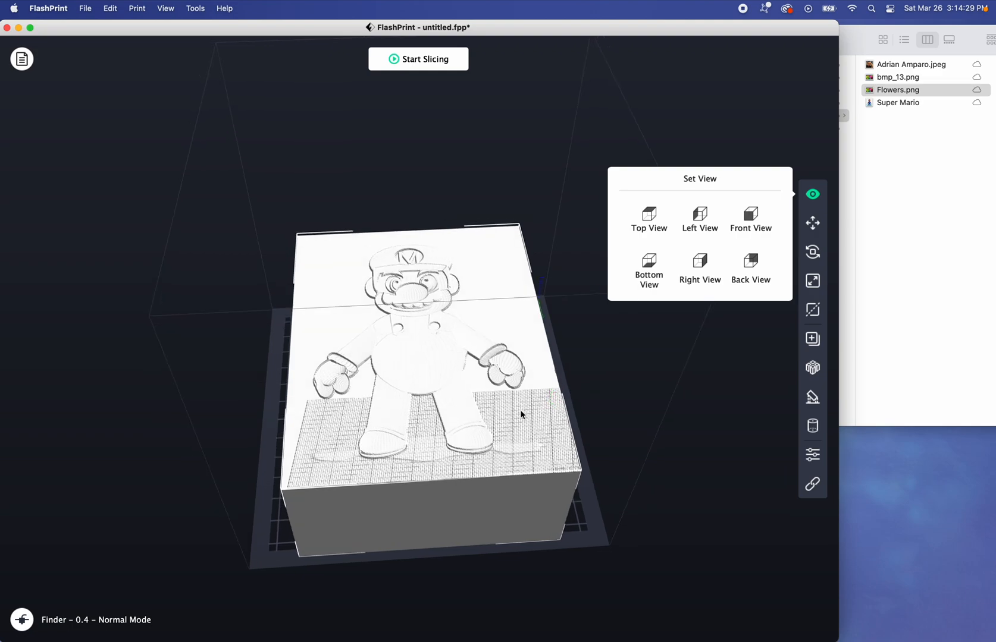
pyautogui.moveTo(521, 415)
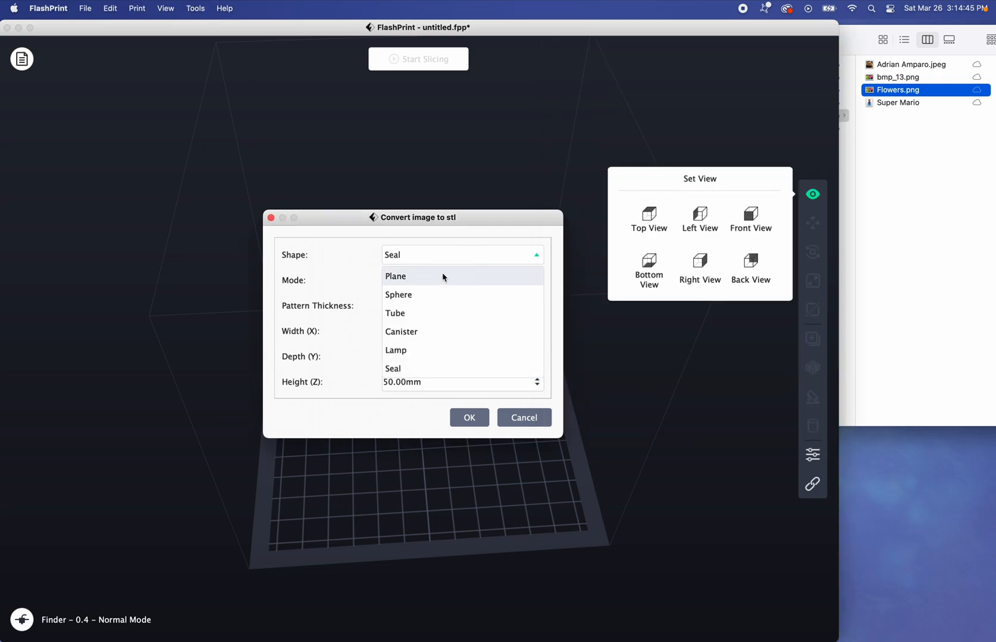
pyautogui.moveTo(417, 373)
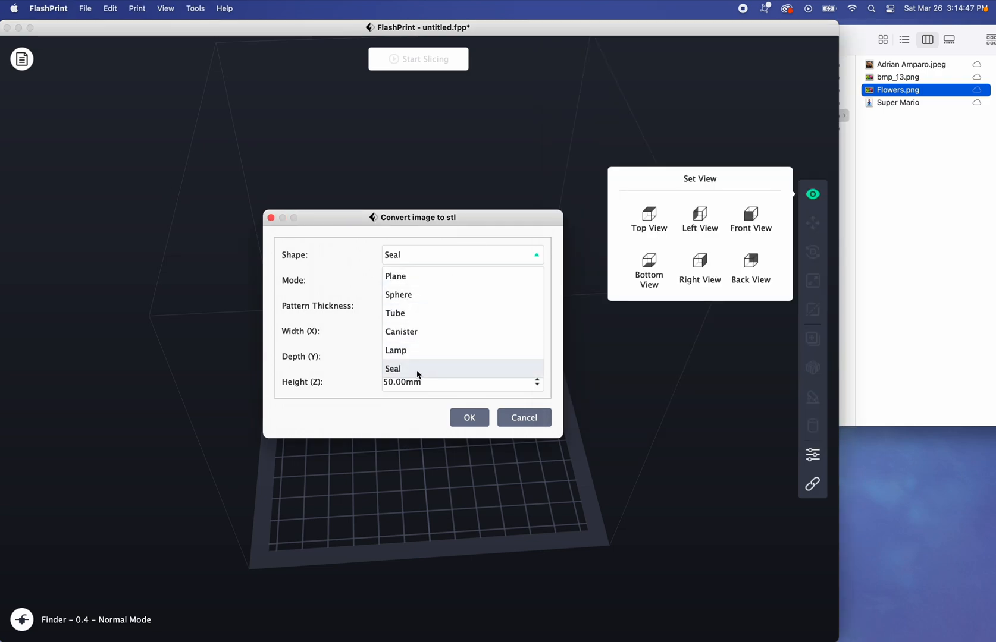
# Step: Close the reopened Seal conversion dialog, leaving the build plate empty
pyautogui.click(523, 418)
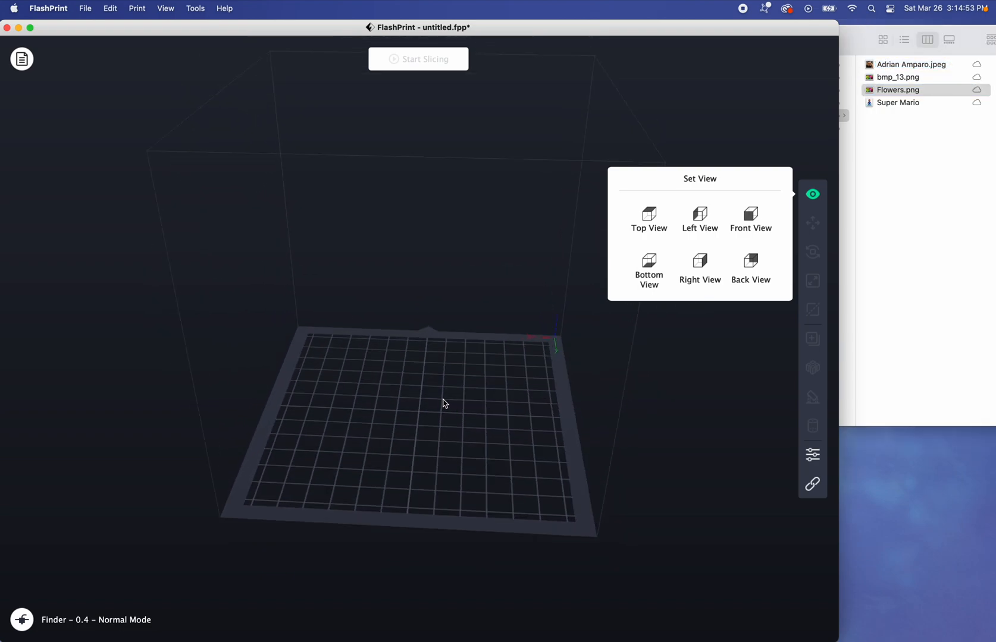
pyautogui.moveTo(246, 28)
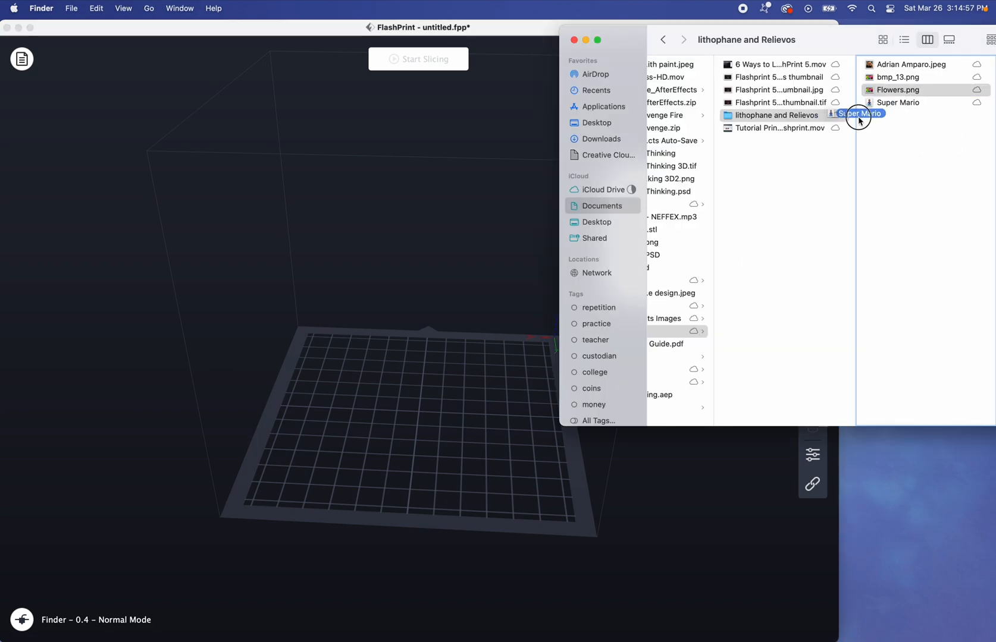
# Step: Bring Super Mario in for conversion again, then cancel without adding a model
pyautogui.doubleClick(895, 90)
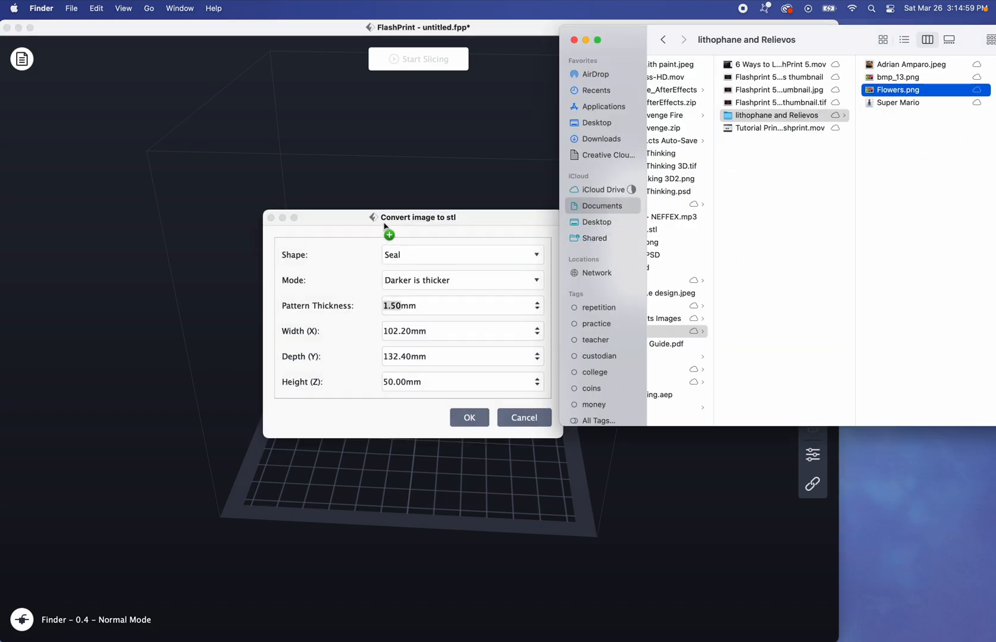
pyautogui.moveTo(469, 228)
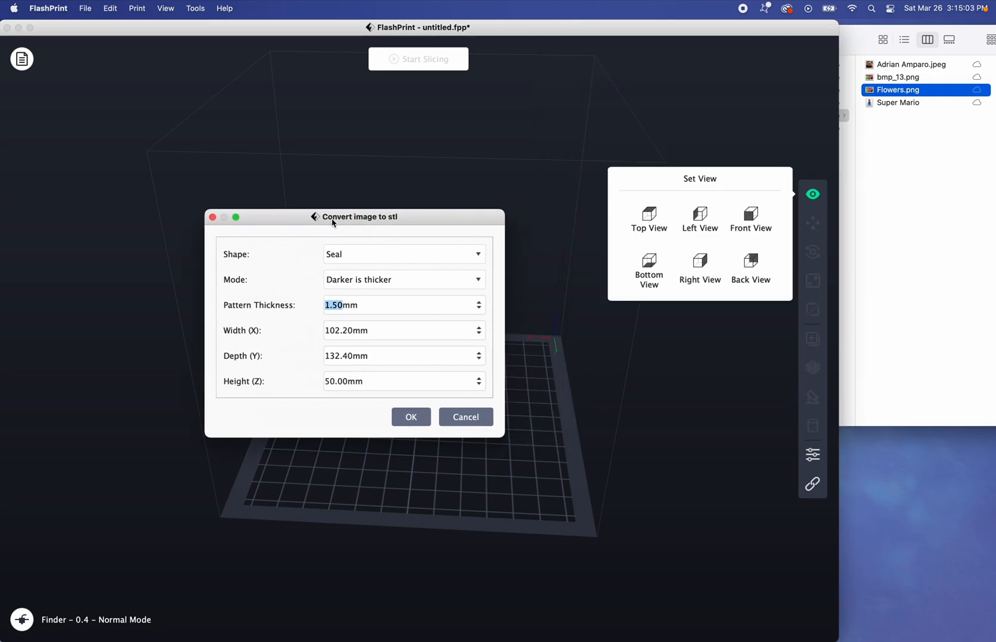
pyautogui.moveTo(466, 417)
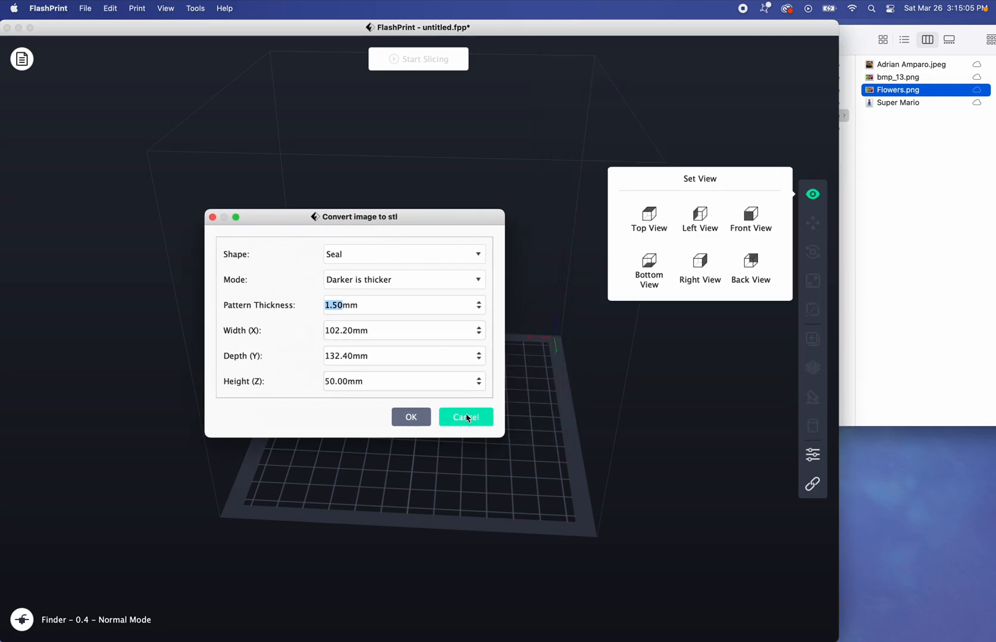
pyautogui.click(48, 9)
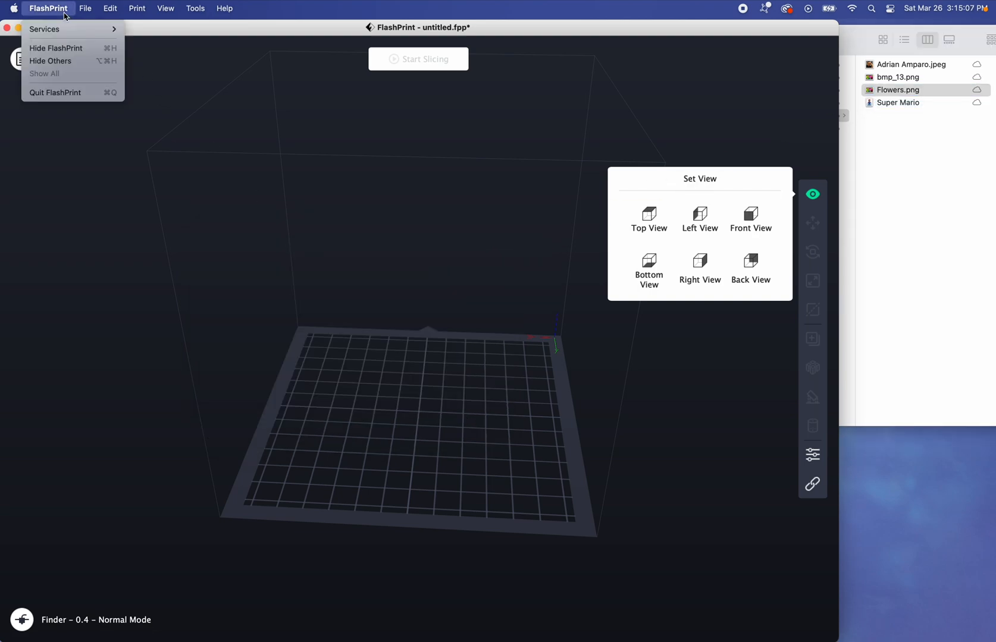
pyautogui.click(85, 8)
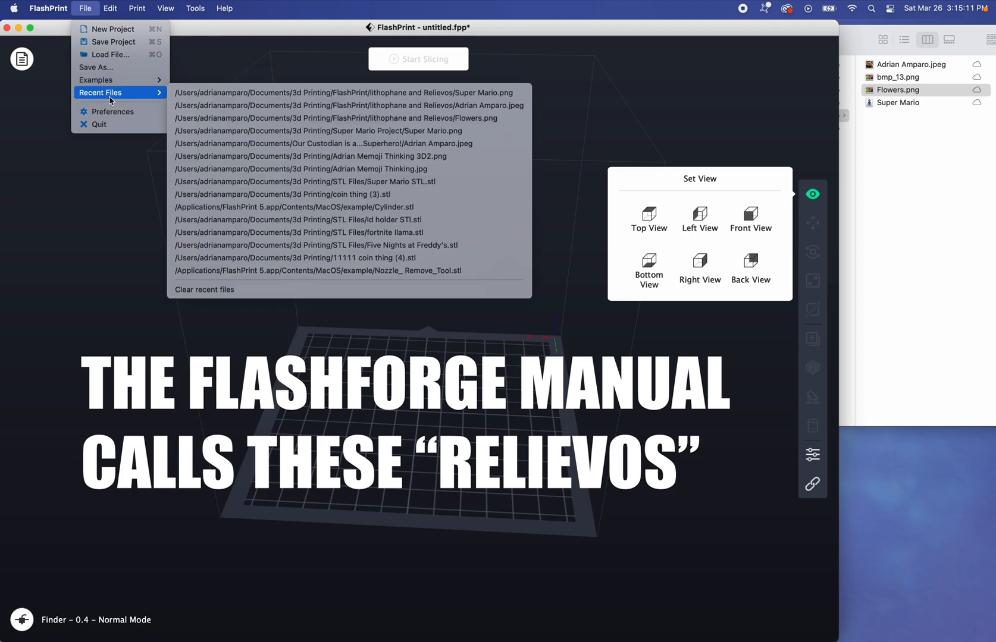
pyautogui.click(110, 8)
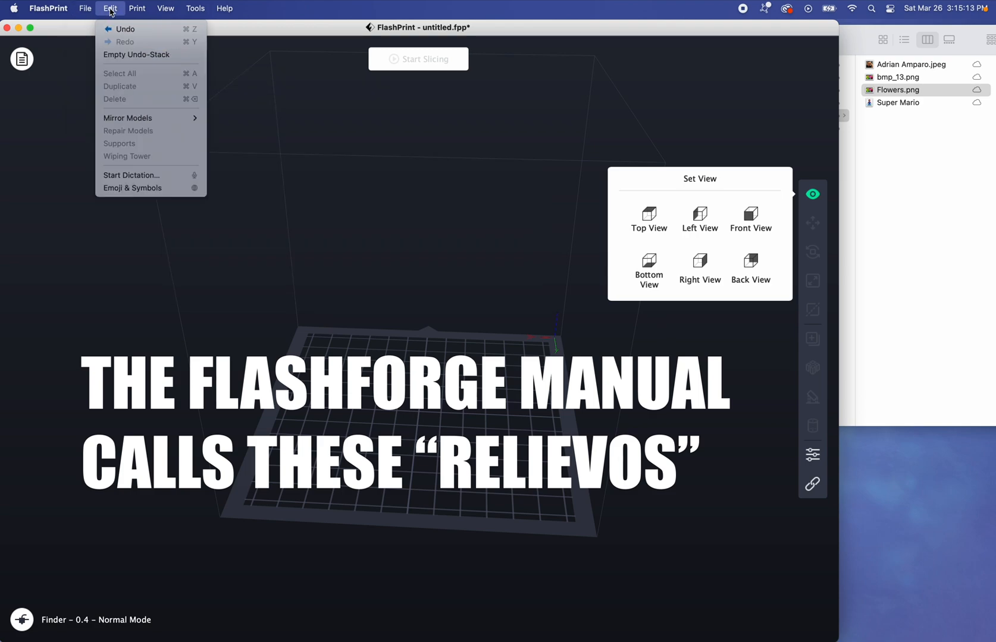
pyautogui.moveTo(145, 77)
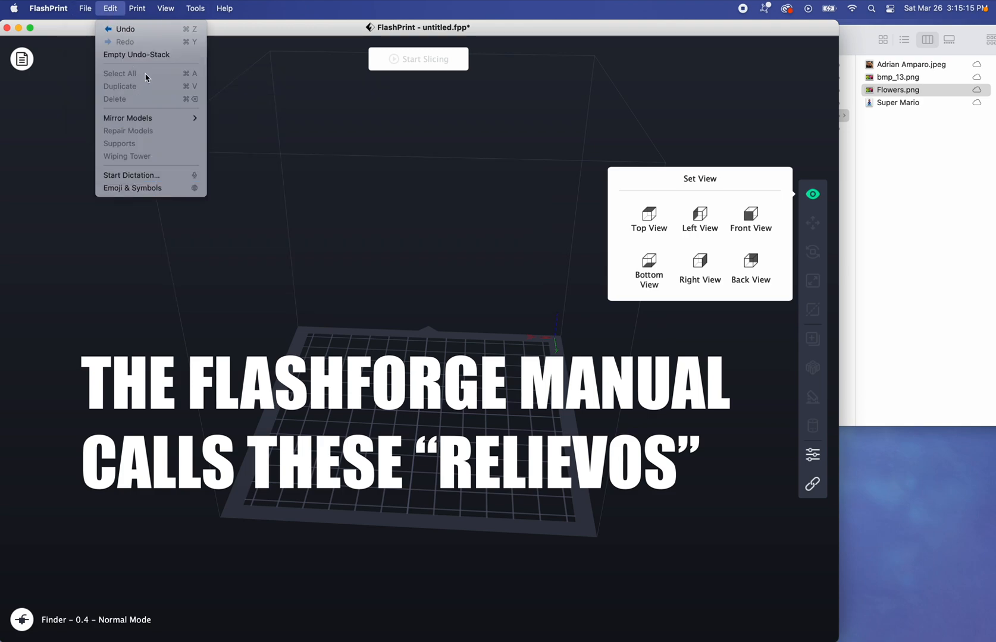
pyautogui.click(166, 9)
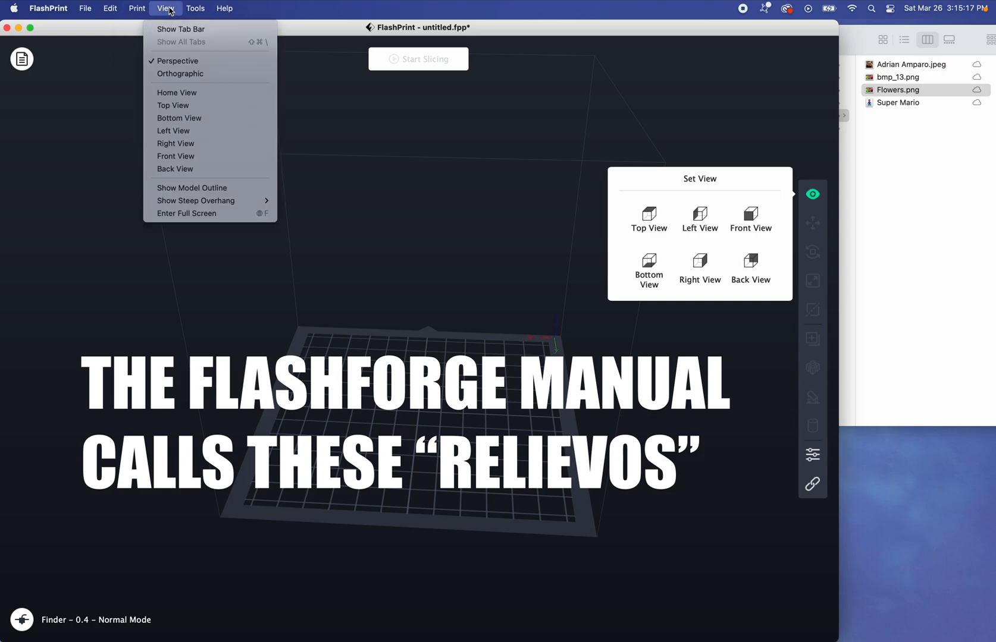
pyautogui.moveTo(190, 188)
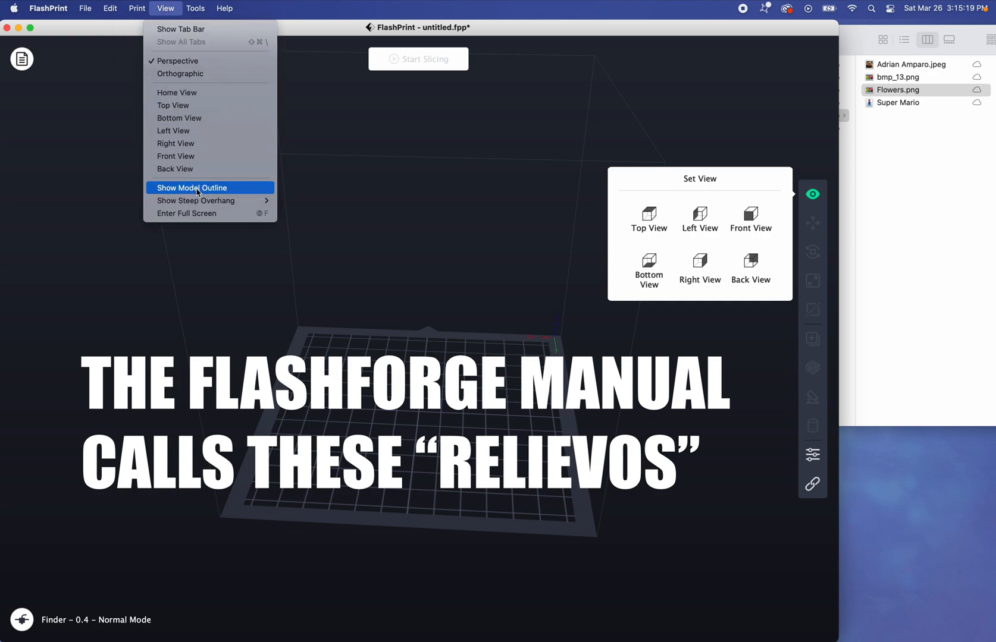
pyautogui.click(196, 8)
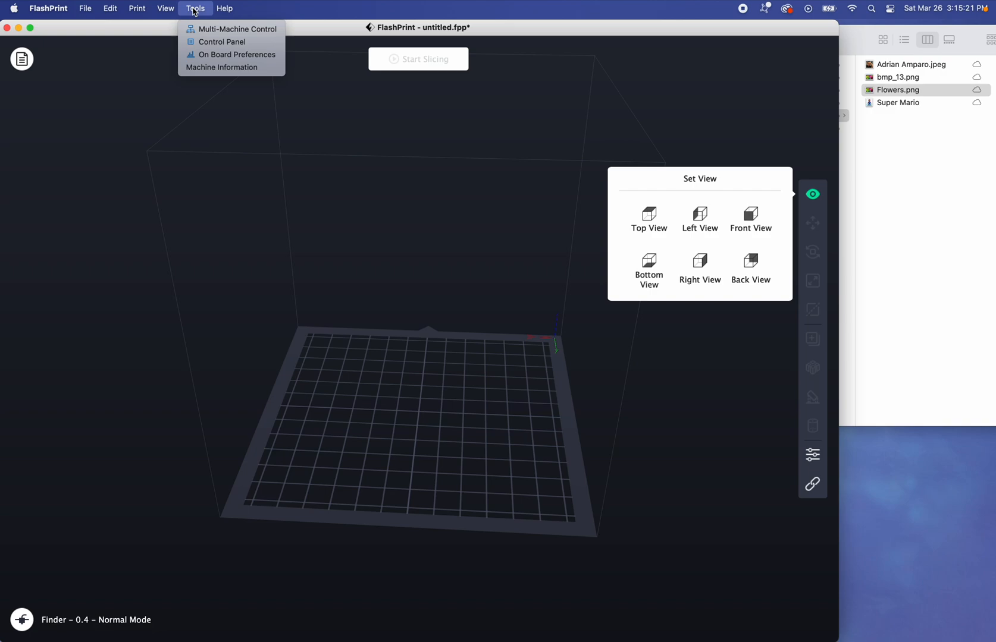
pyautogui.click(224, 8)
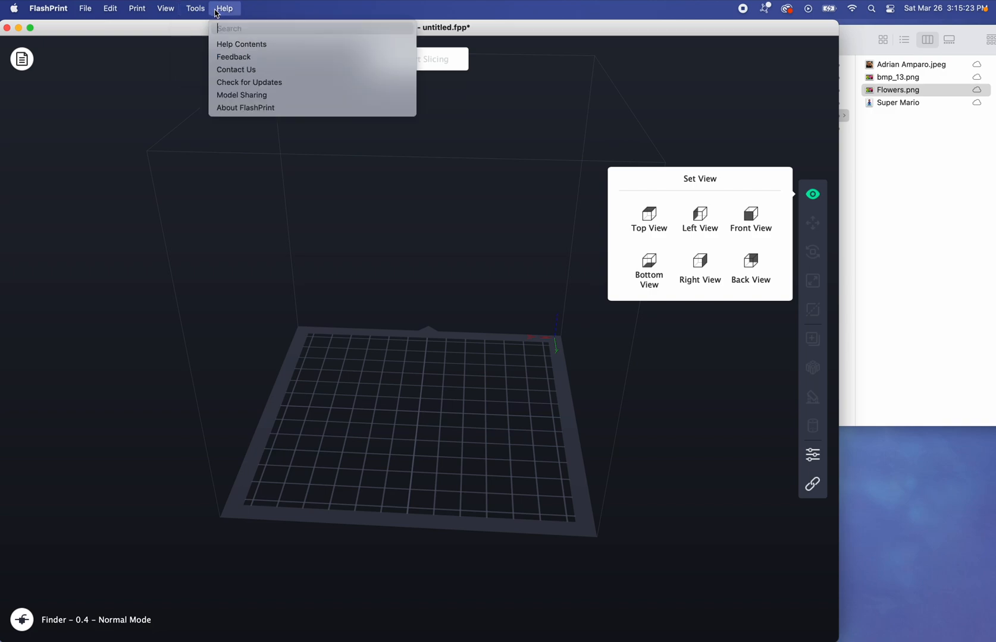
pyautogui.click(195, 9)
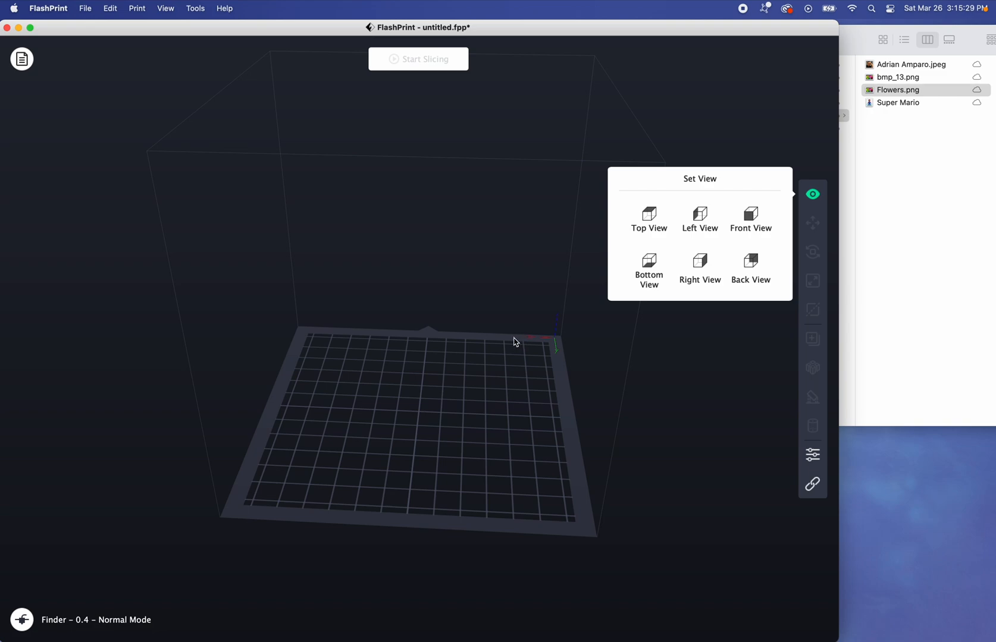
pyautogui.moveTo(501, 387)
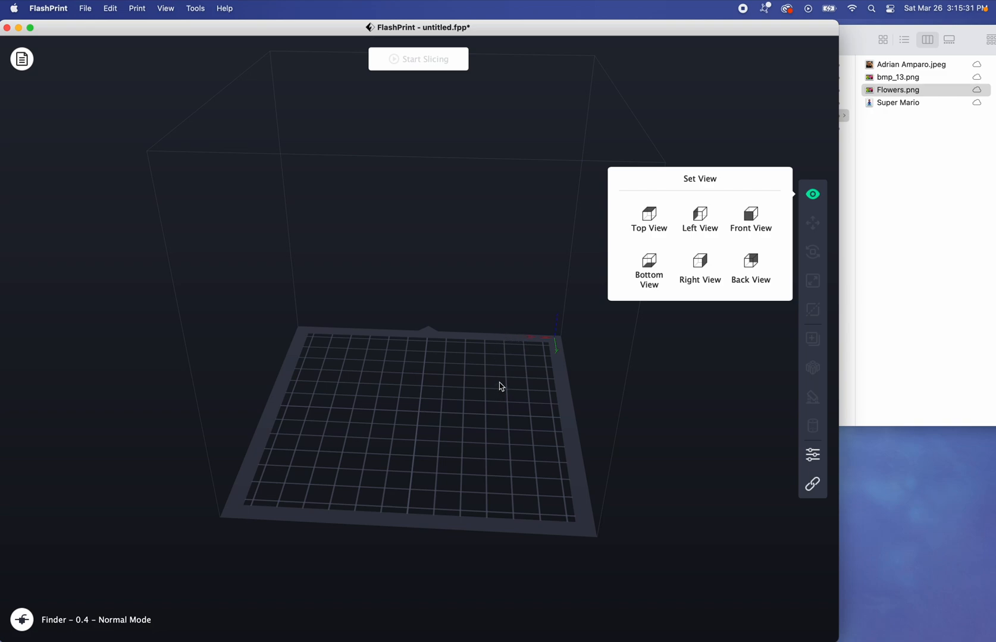